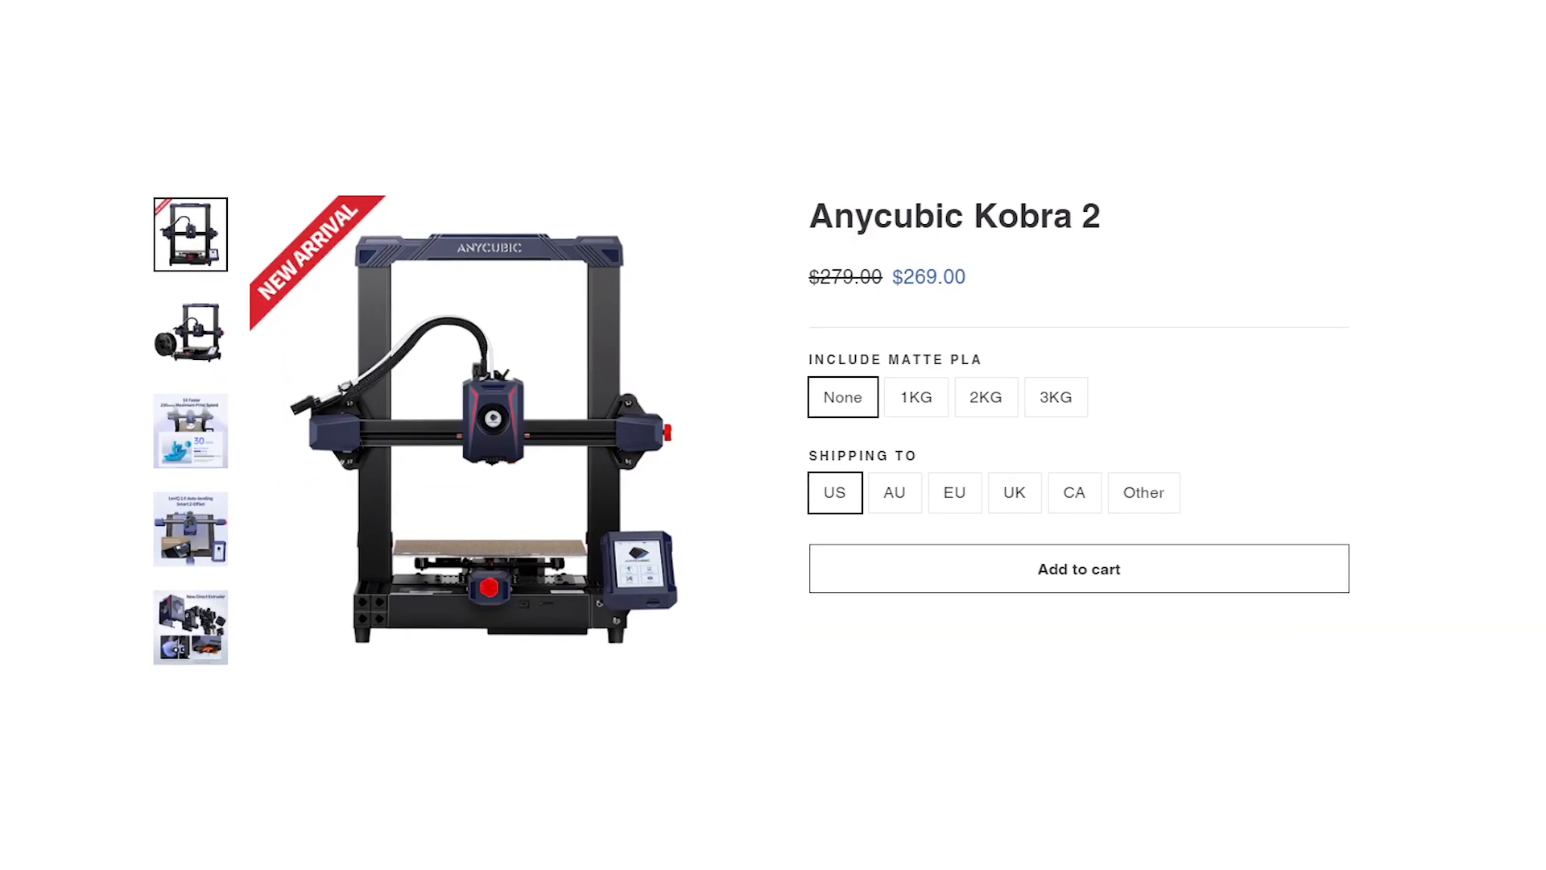
# - Confirm the Z-offset of -2.18 on the Kobra 2 touchscreen
pyautogui.scroll(-3)
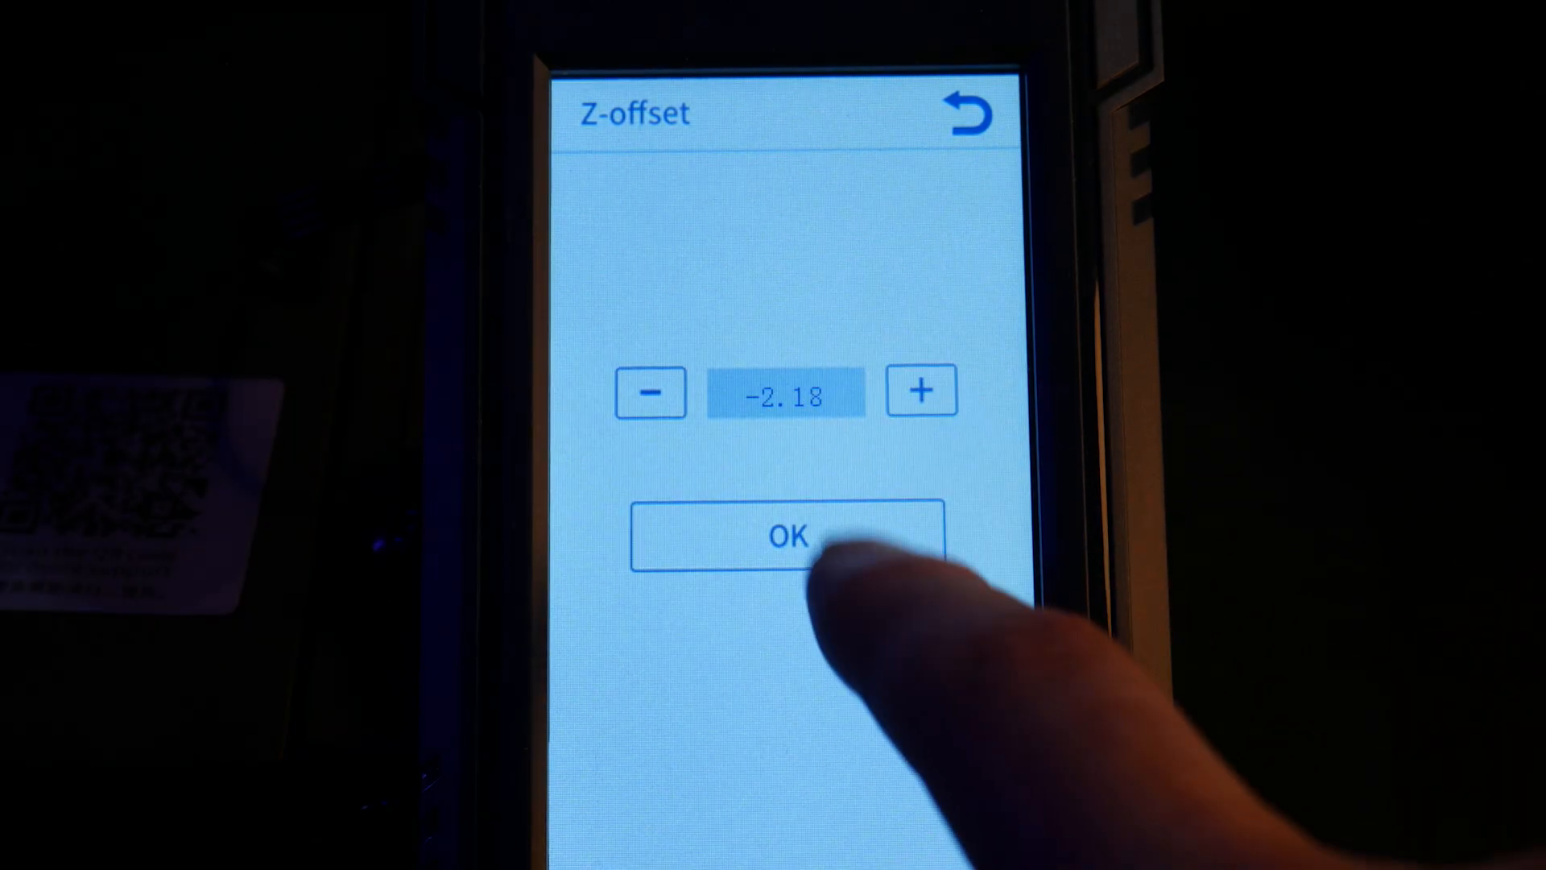
pyautogui.click(789, 535)
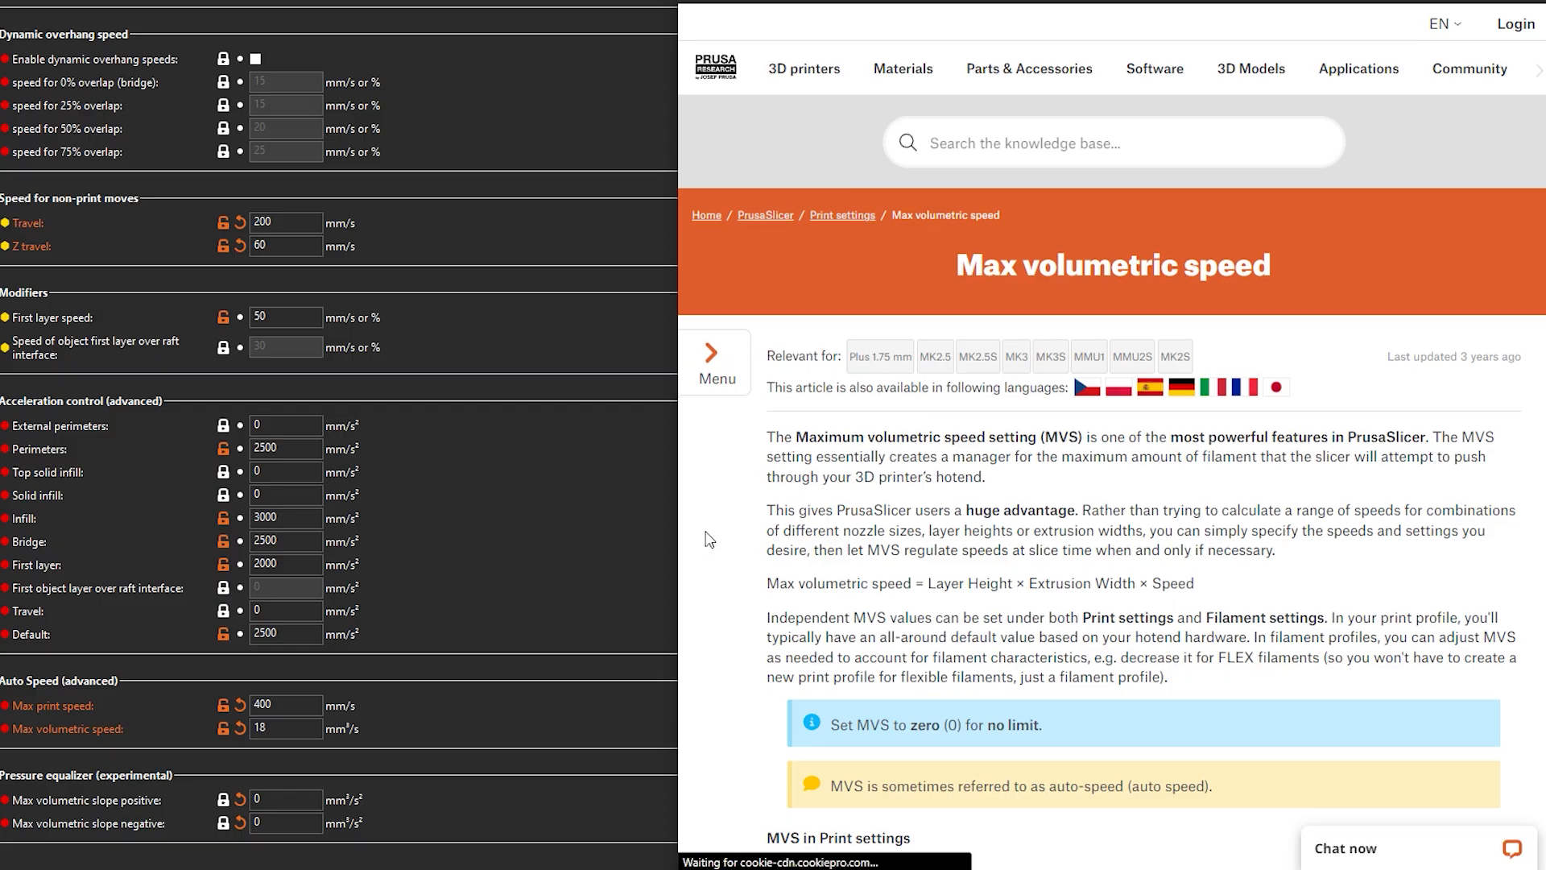
# - Import the 'Suggested parameters for PLA_V1.0.3-18.ini' config bundle for the Kobra 2
pyautogui.scroll(-3)
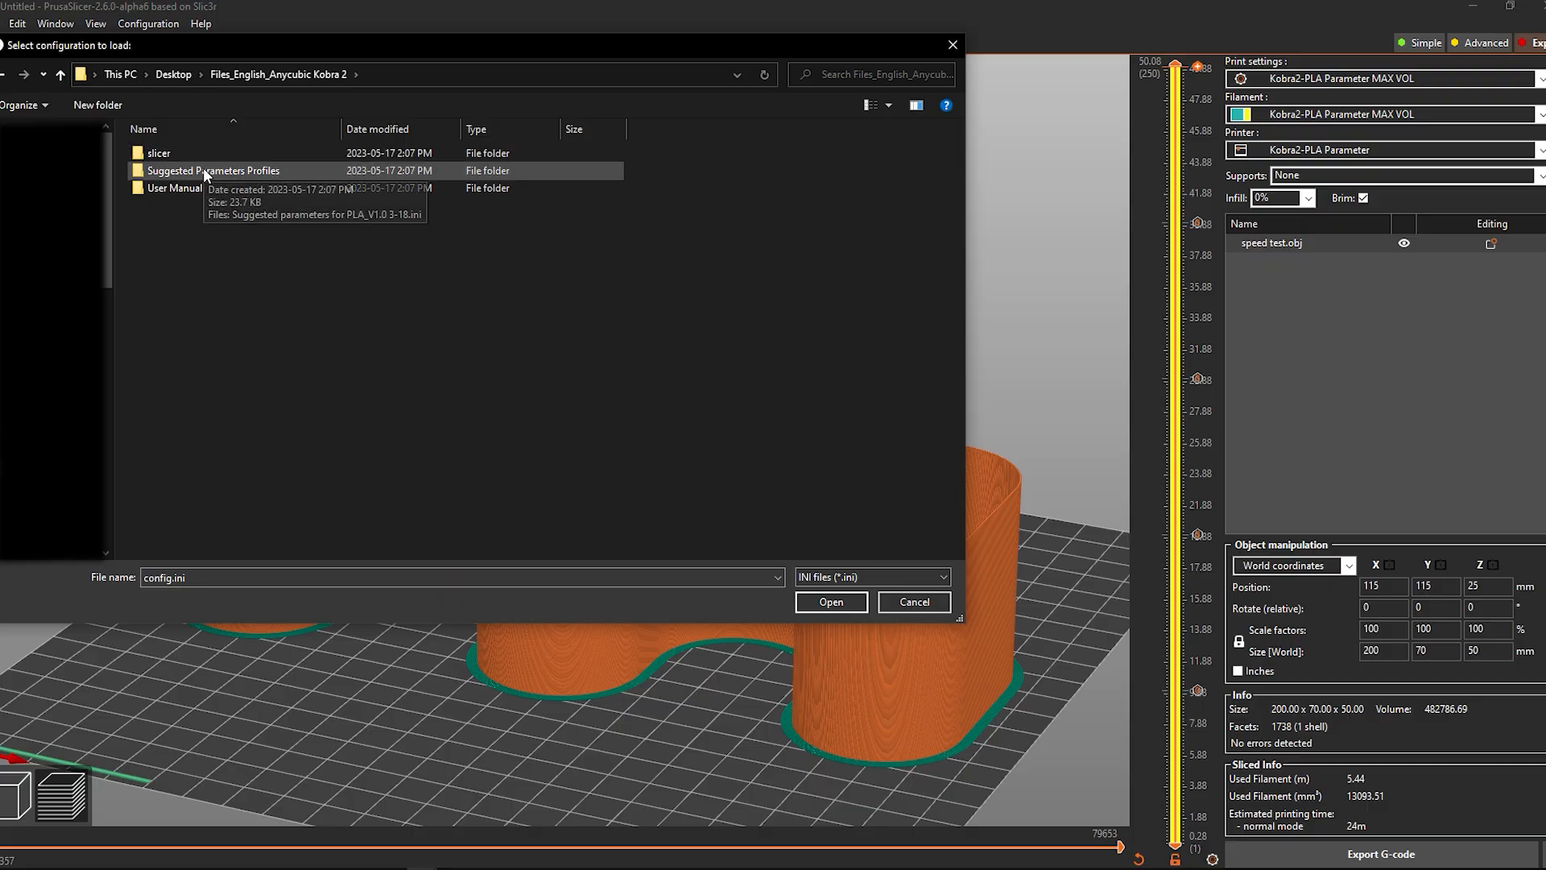
pyautogui.doubleClick(212, 170)
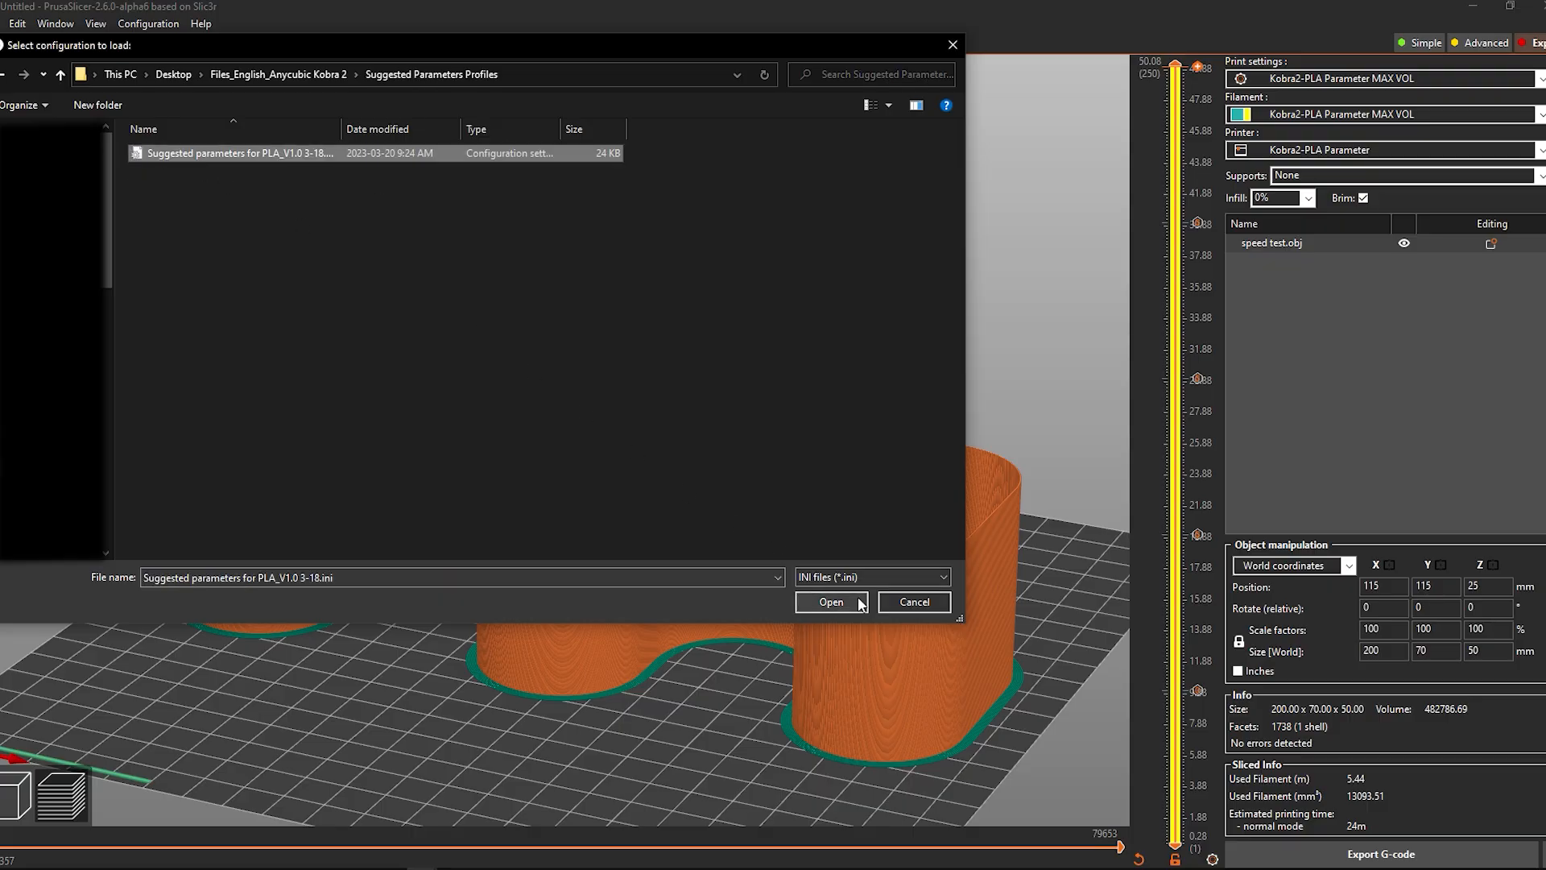
pyautogui.click(831, 602)
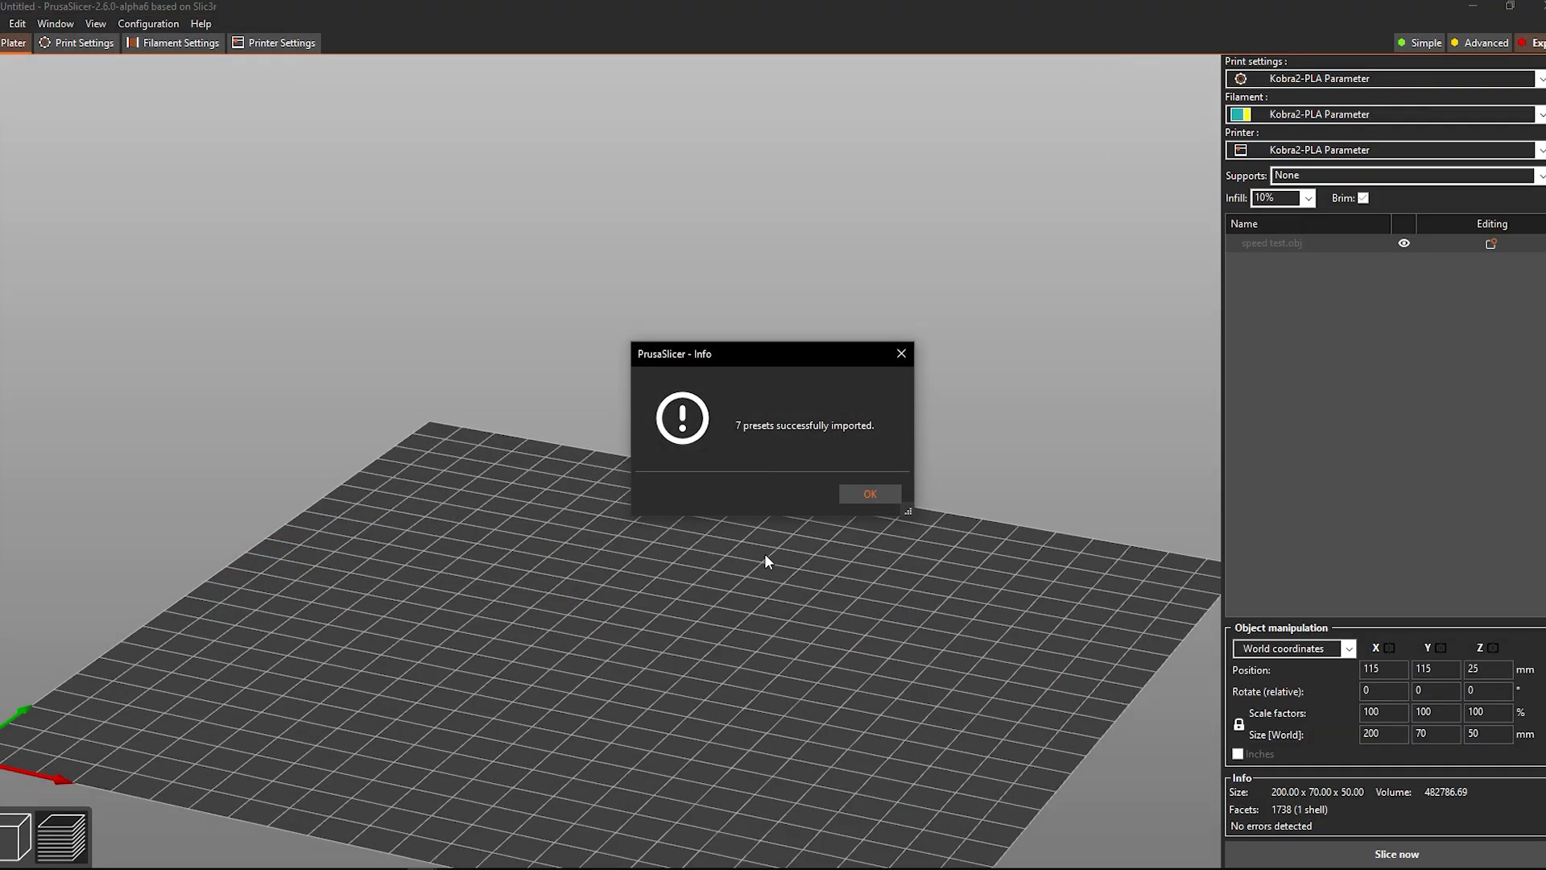
# - Set ArcWelder.exe as the post-processing script in the print profile's output options
pyautogui.click(869, 494)
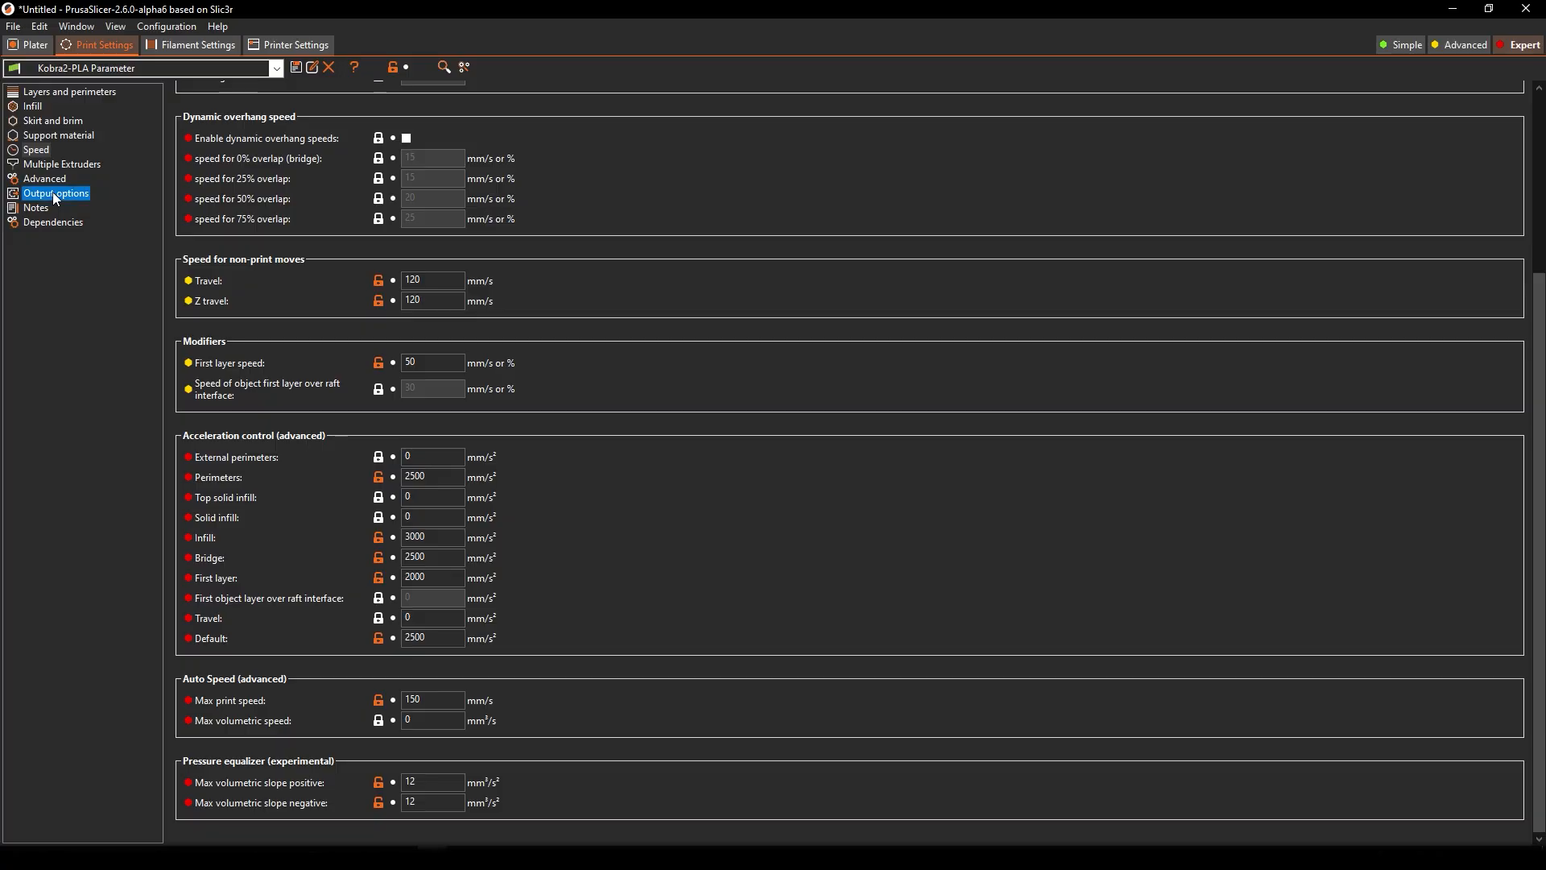
pyautogui.write('ArcWelder.exe')
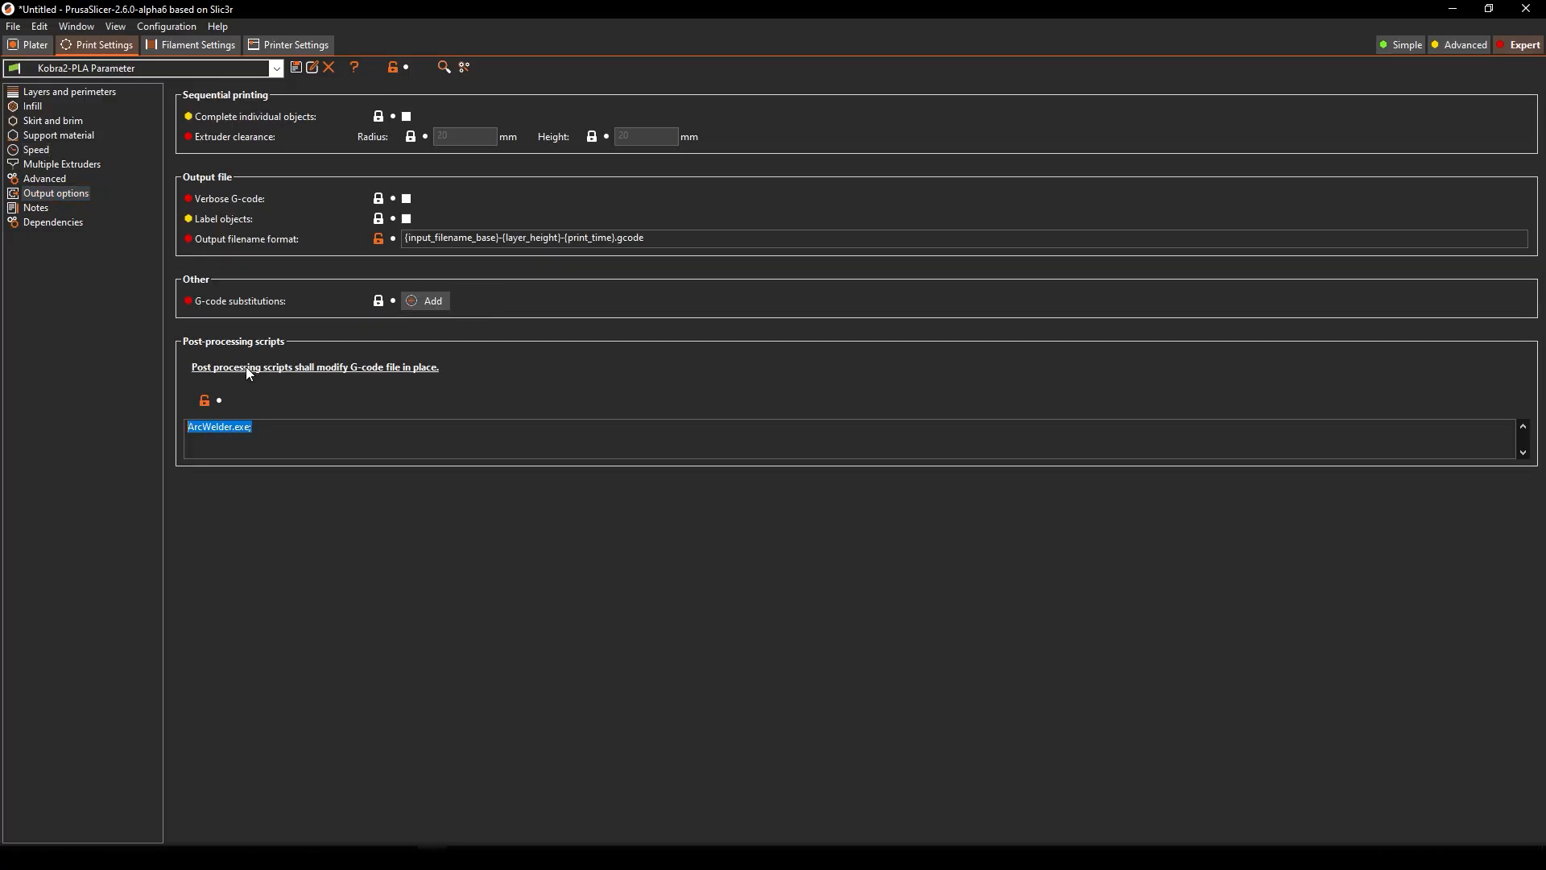
pyautogui.click(267, 432)
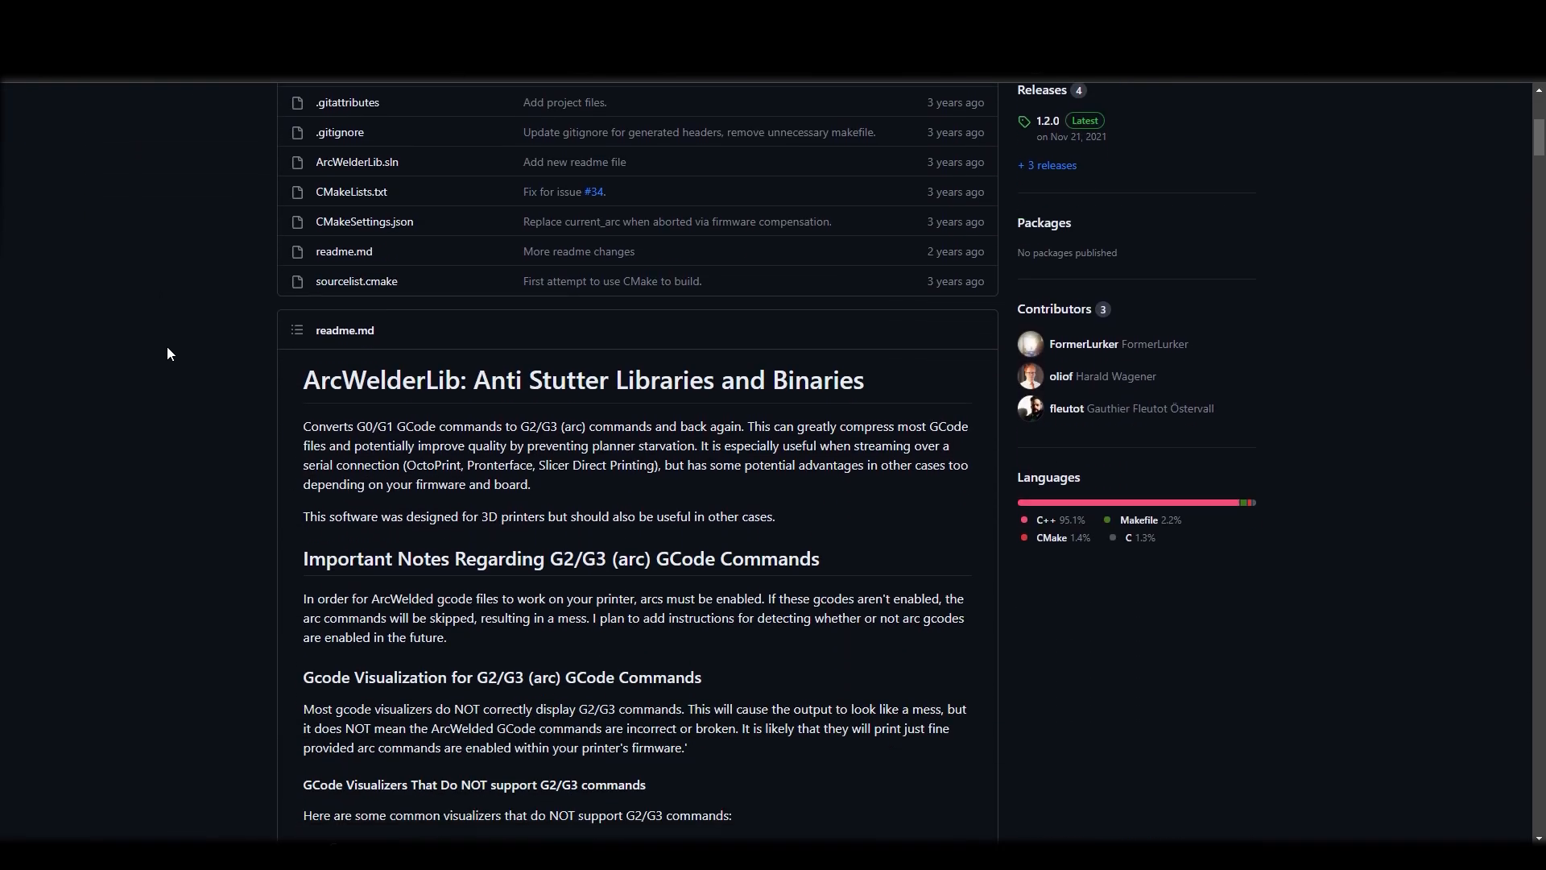
# - Review the ArcWelderLib readme's notes on G2/G3 arc command support in visualizers
pyautogui.click(1084, 343)
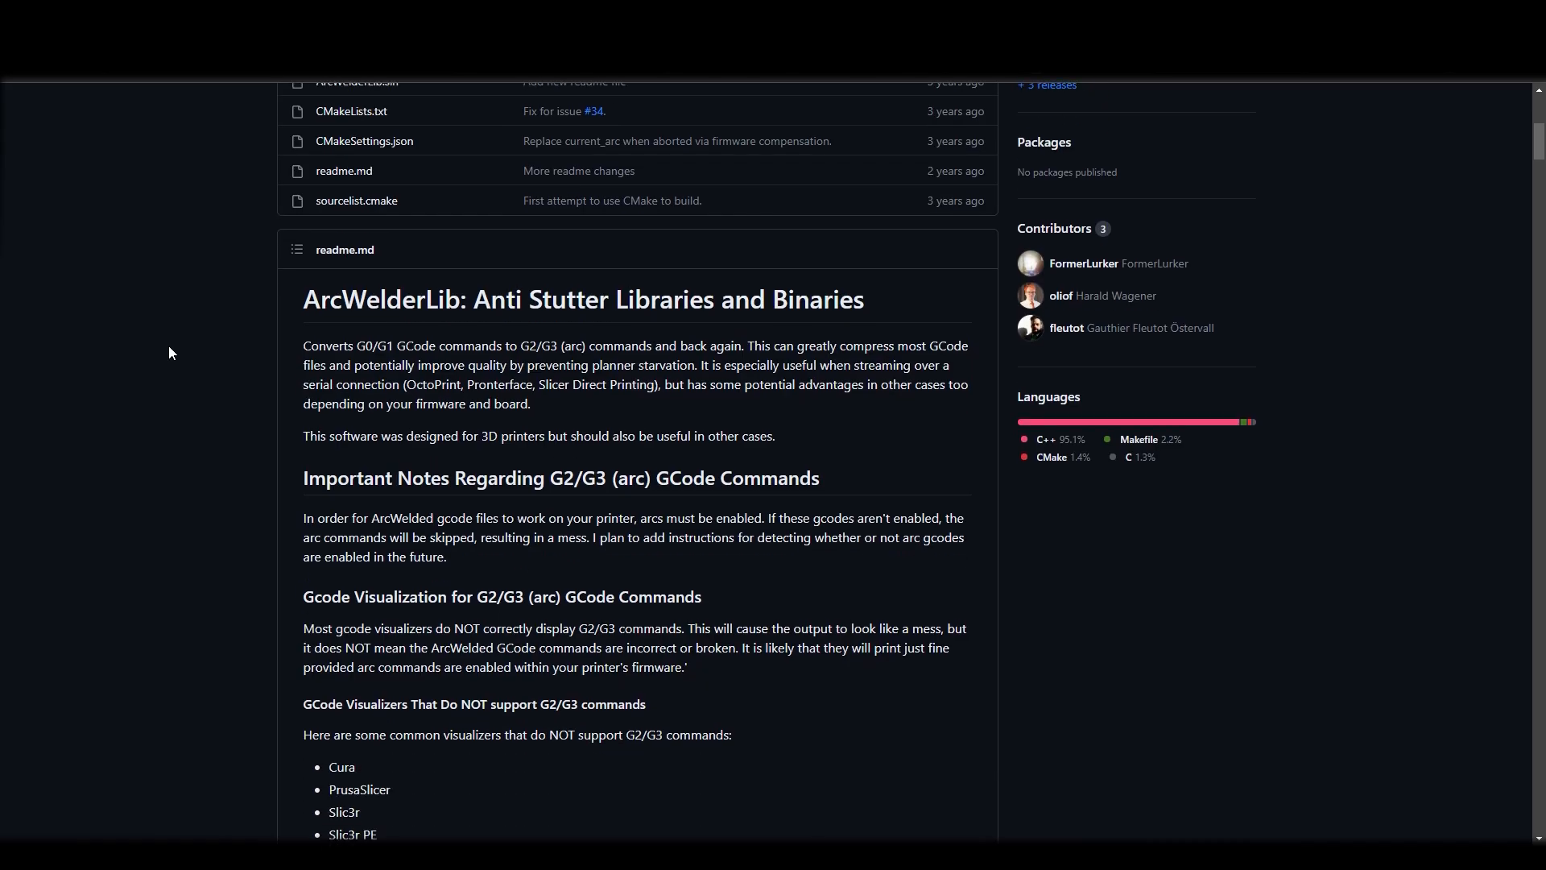
pyautogui.scroll(-3)
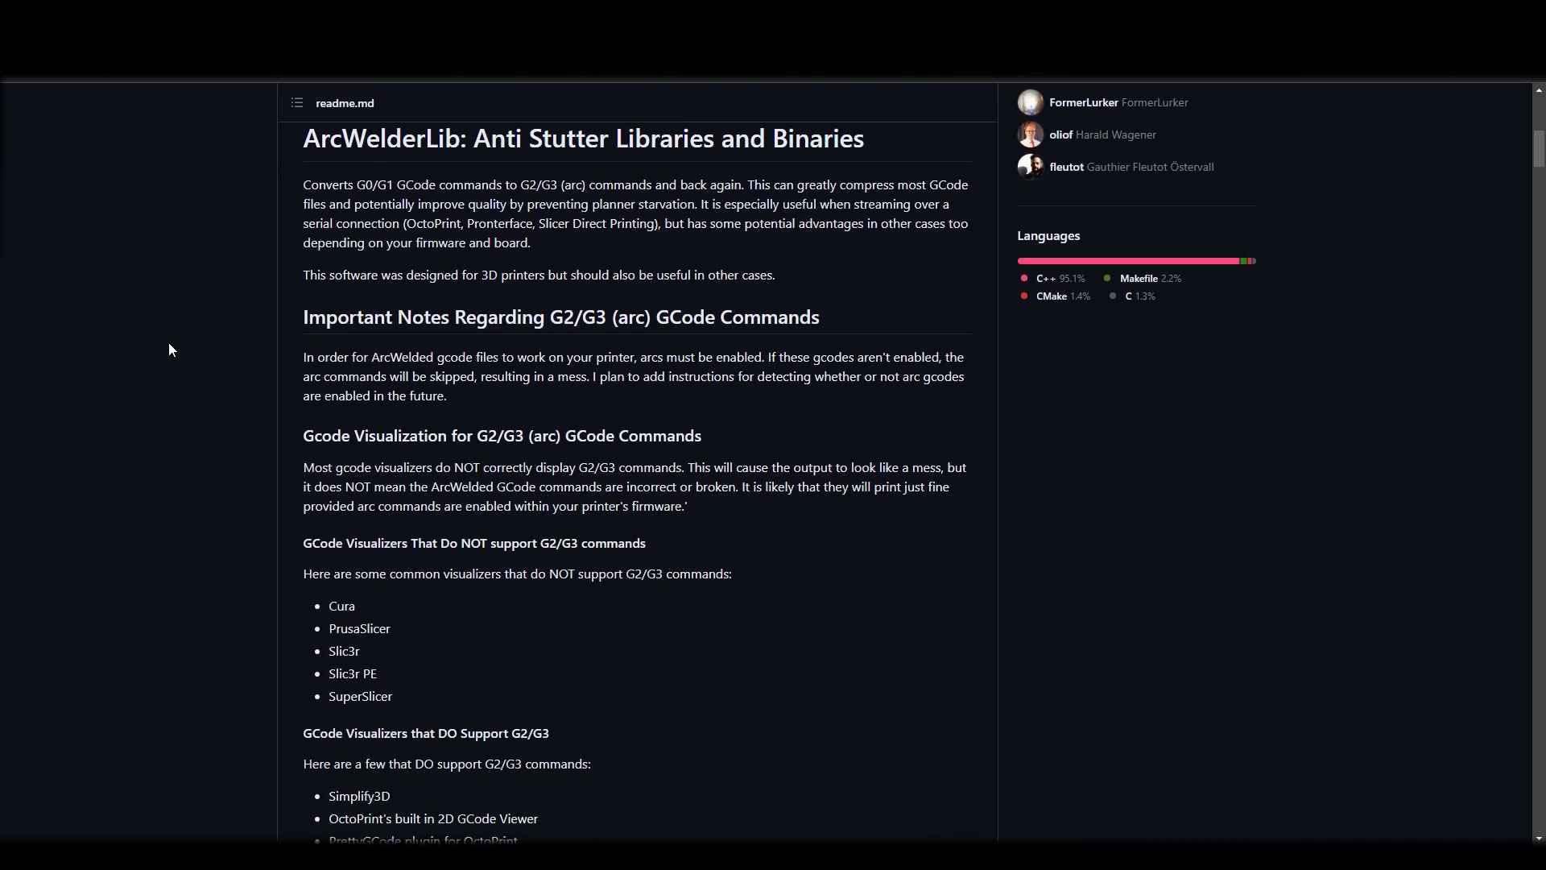
pyautogui.moveTo(305, 184); pyautogui.dragTo(413, 184)
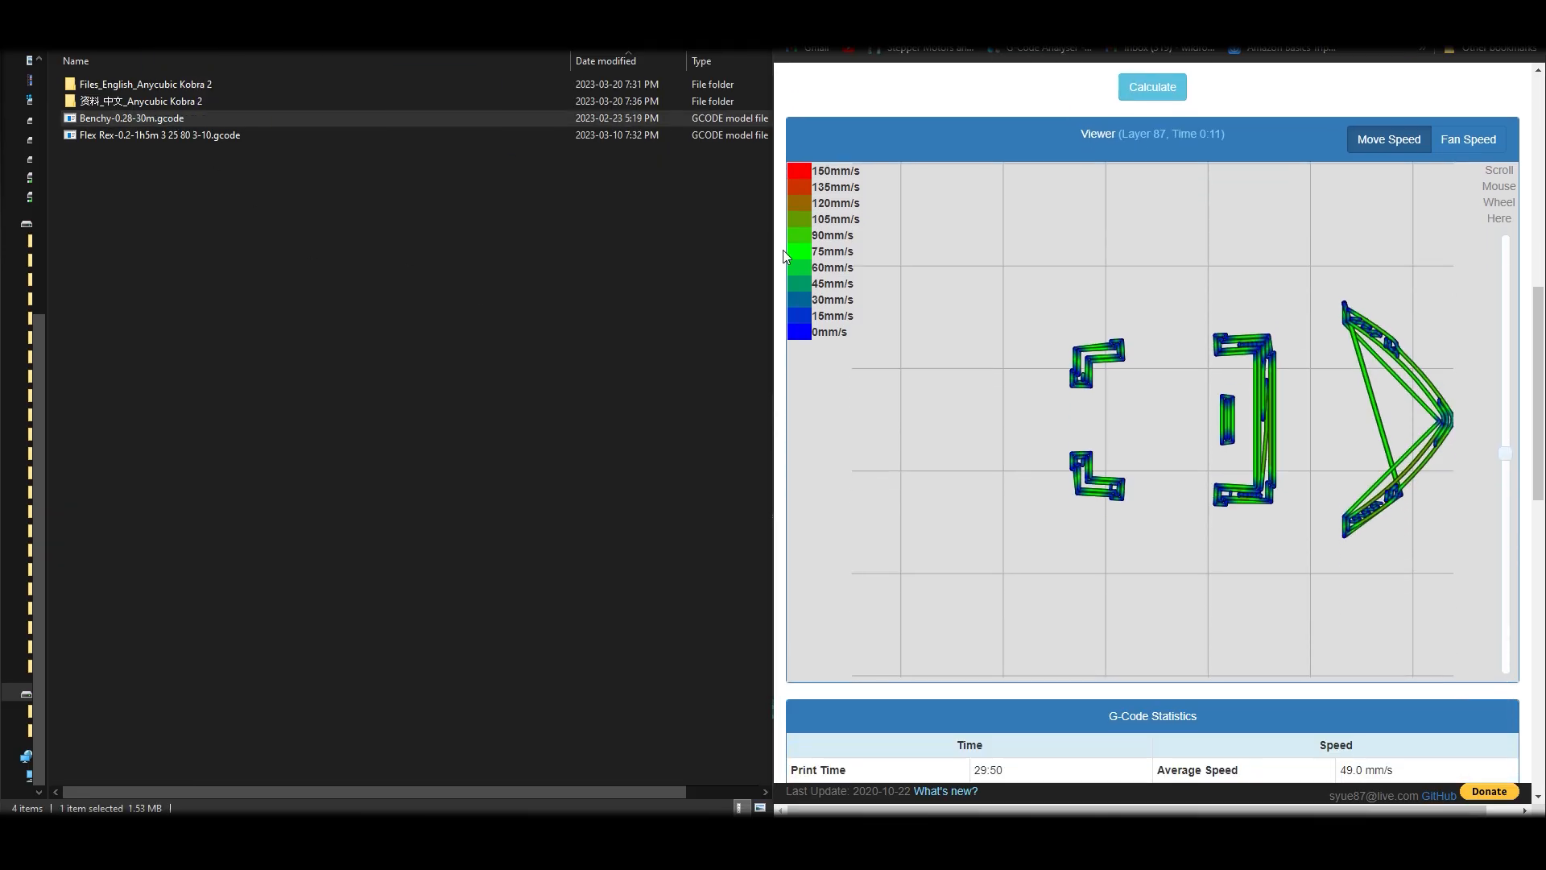
# - Mark the 150 mm/s maximum XY feedrate and scroll to the speed-time histogram
pyautogui.scroll(-3)
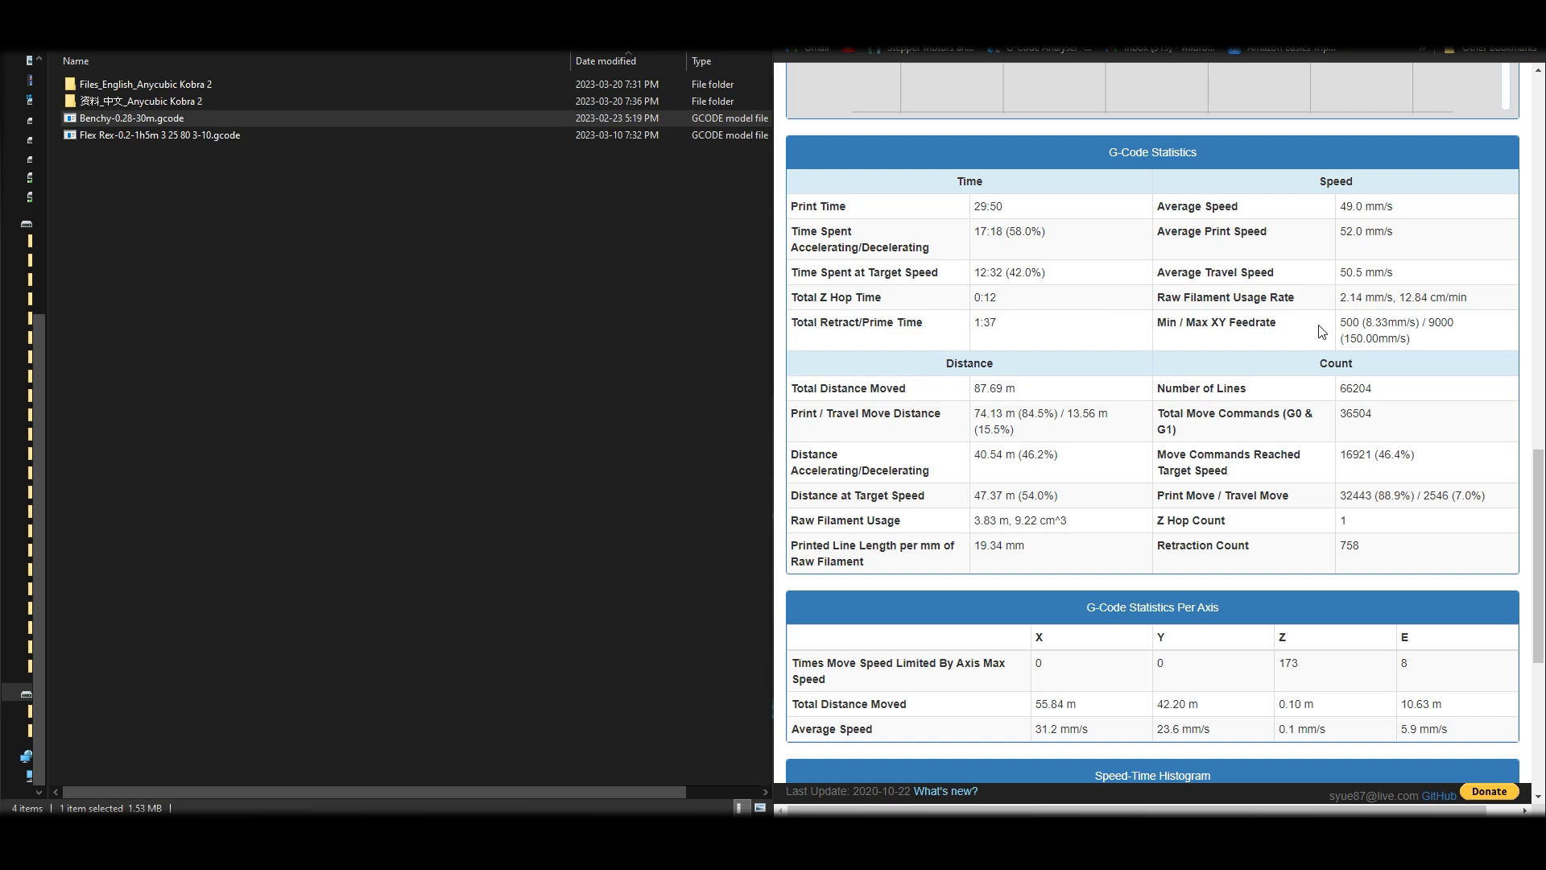
pyautogui.moveTo(1388, 322)
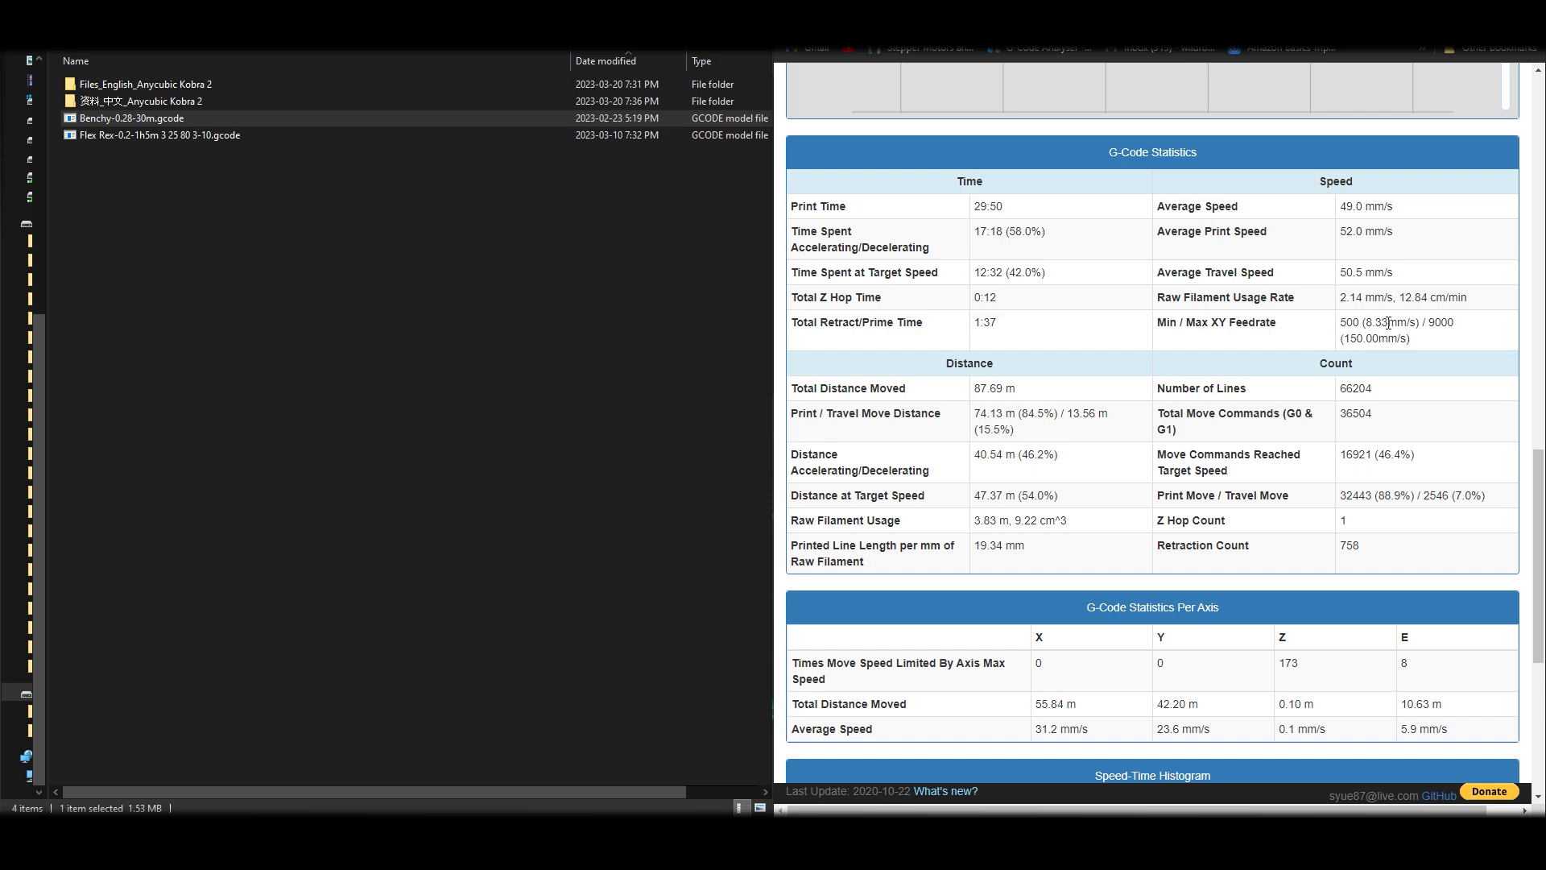
pyautogui.doubleClick(1374, 338)
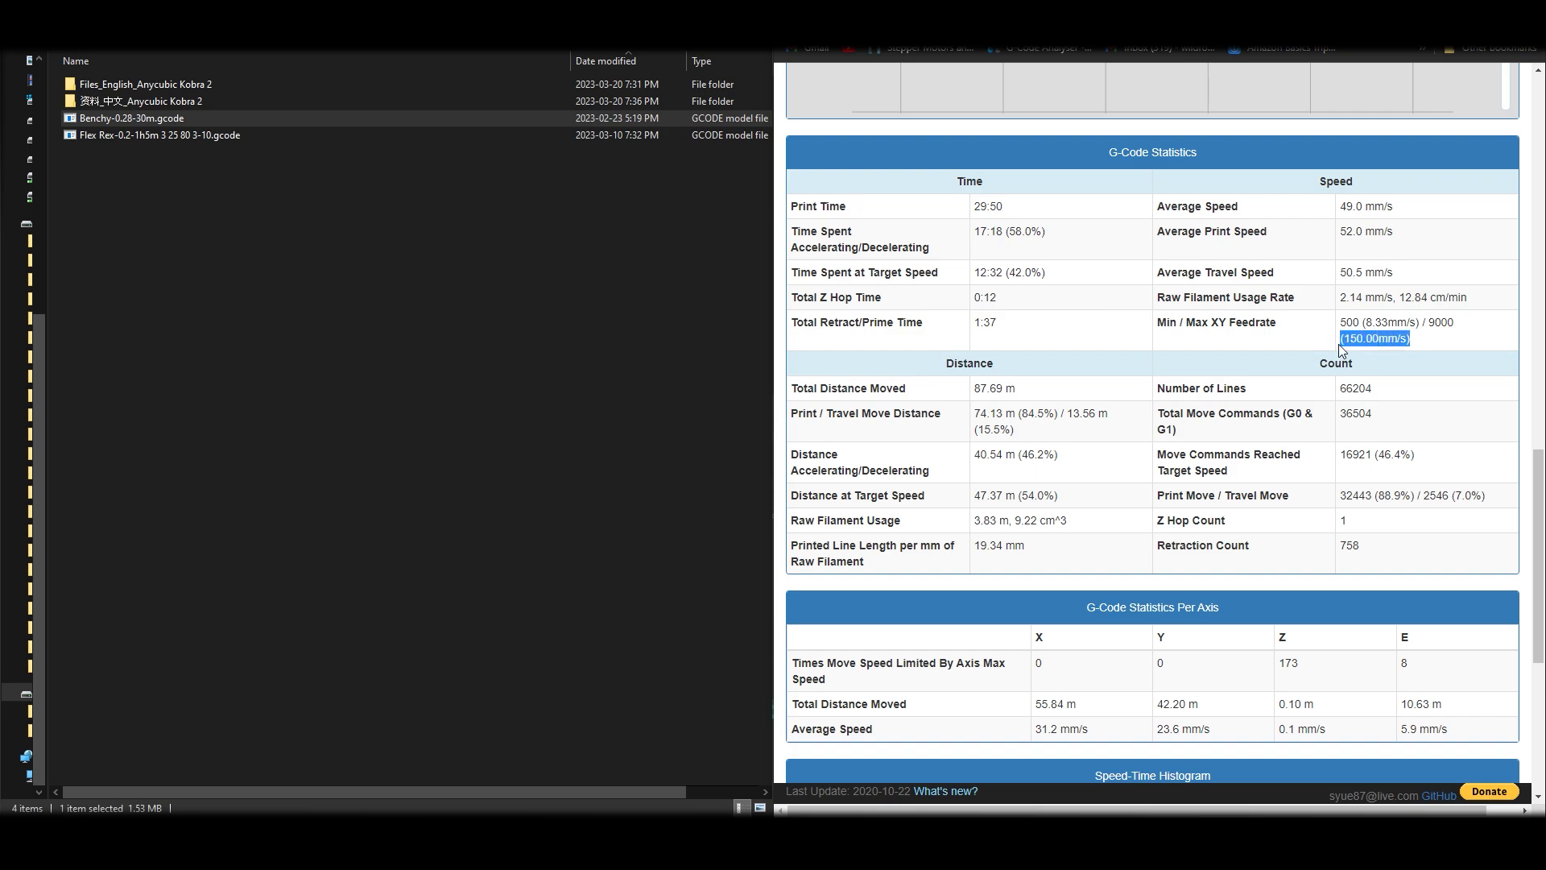
pyautogui.scroll(-3)
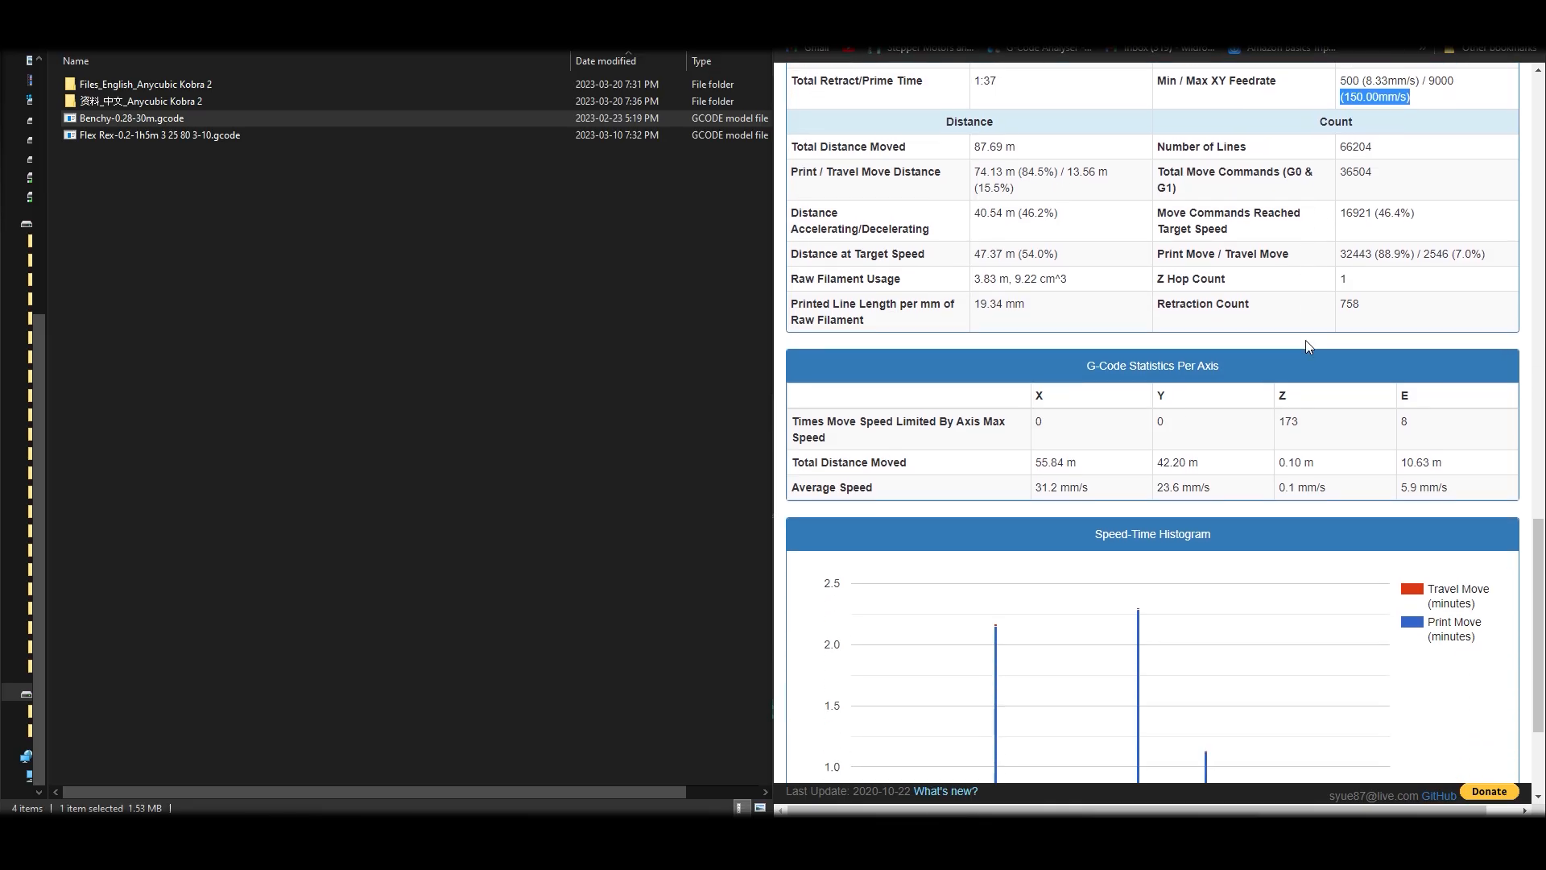
pyautogui.scroll(-3)
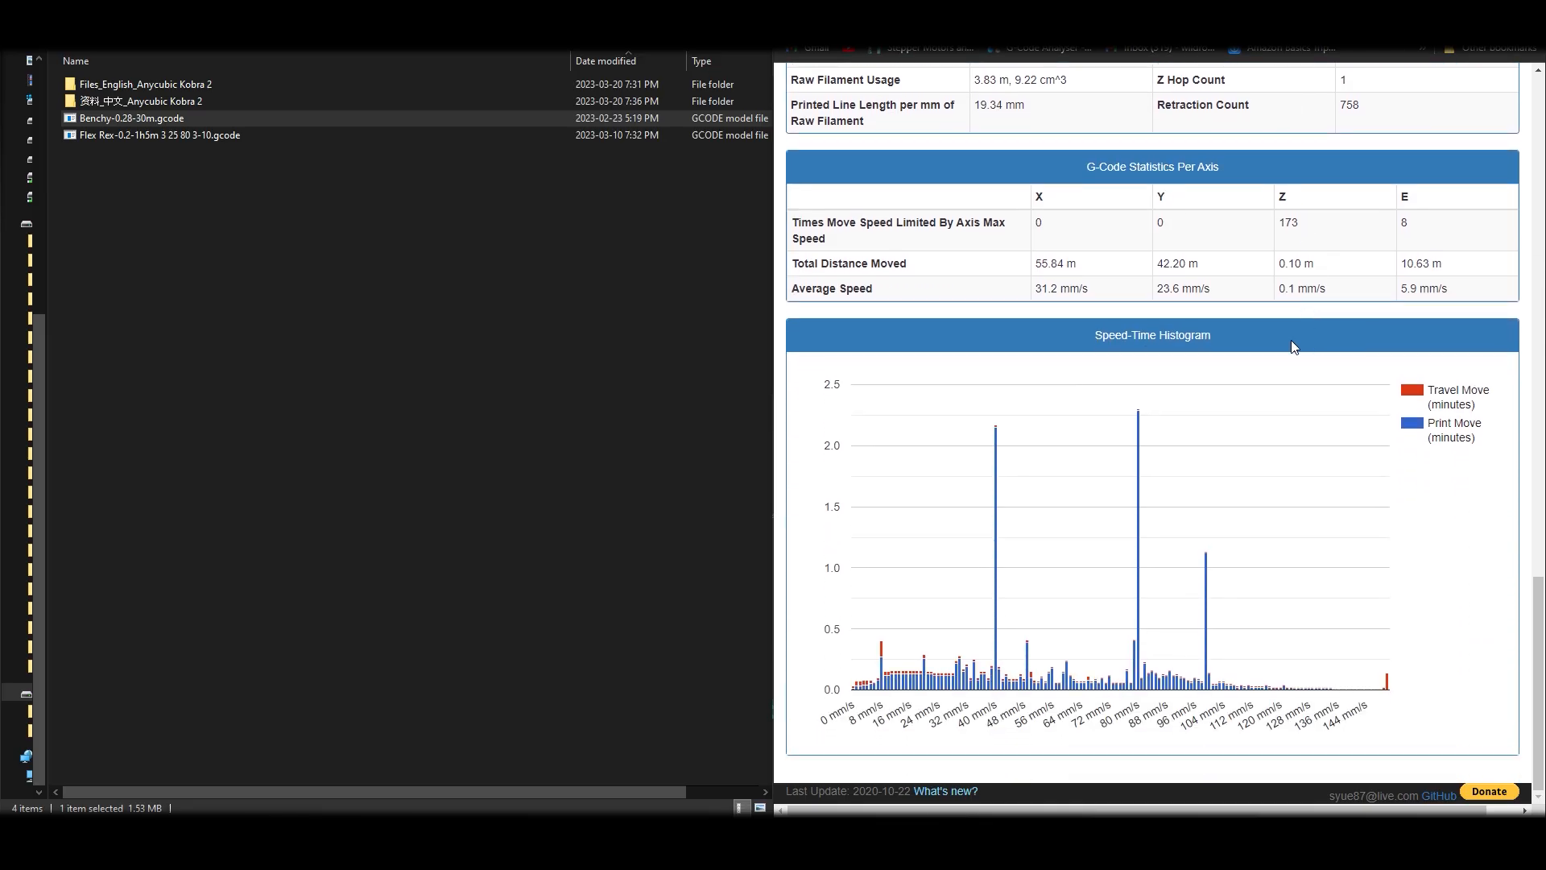
pyautogui.moveTo(1057, 531)
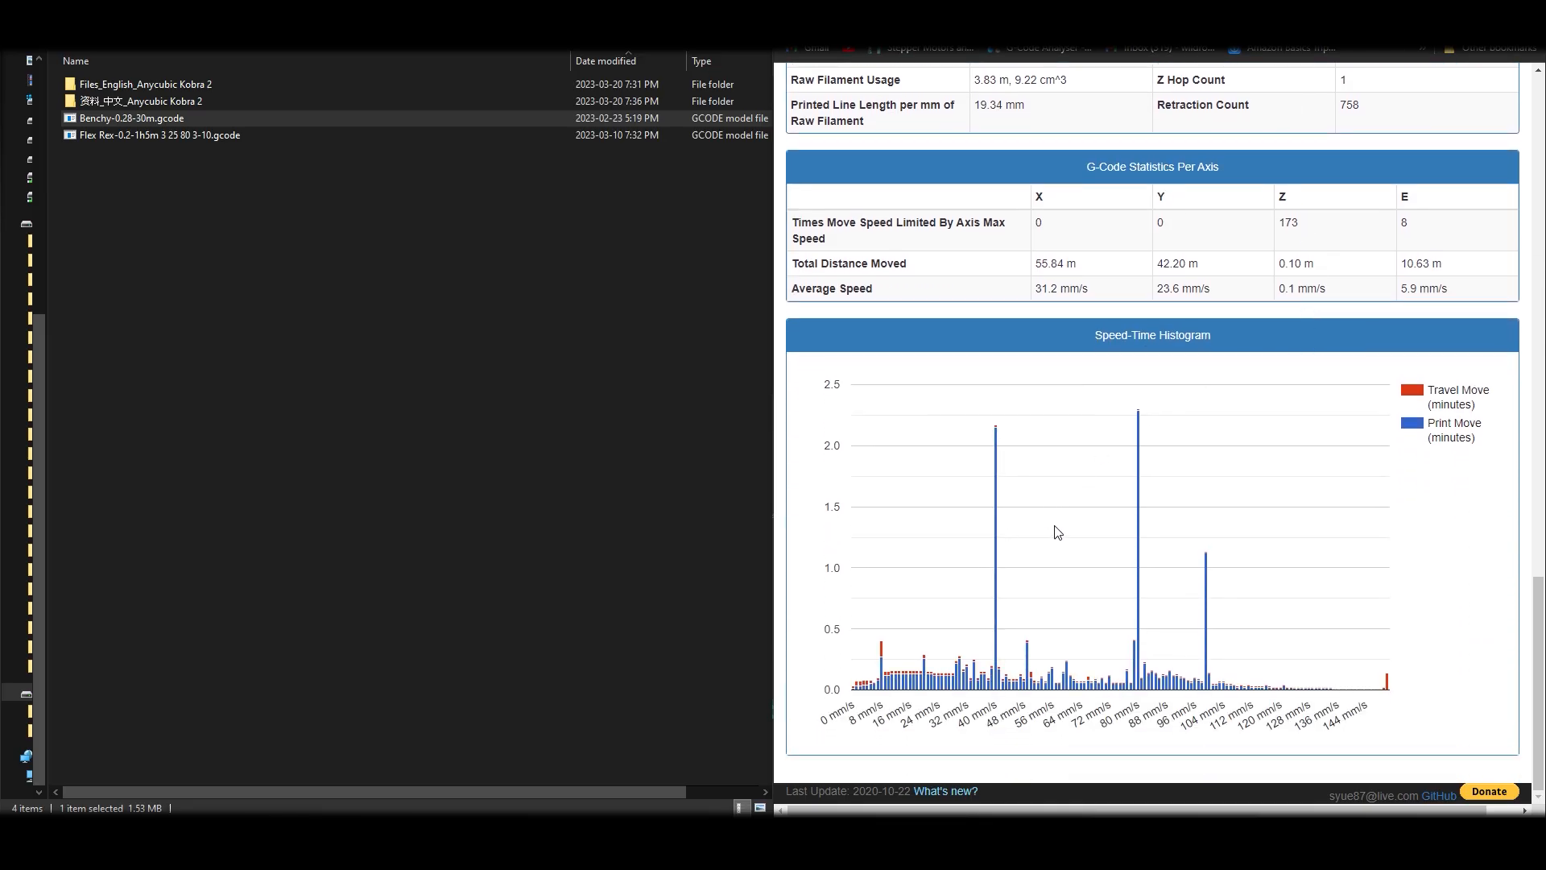
pyautogui.moveTo(1207, 578)
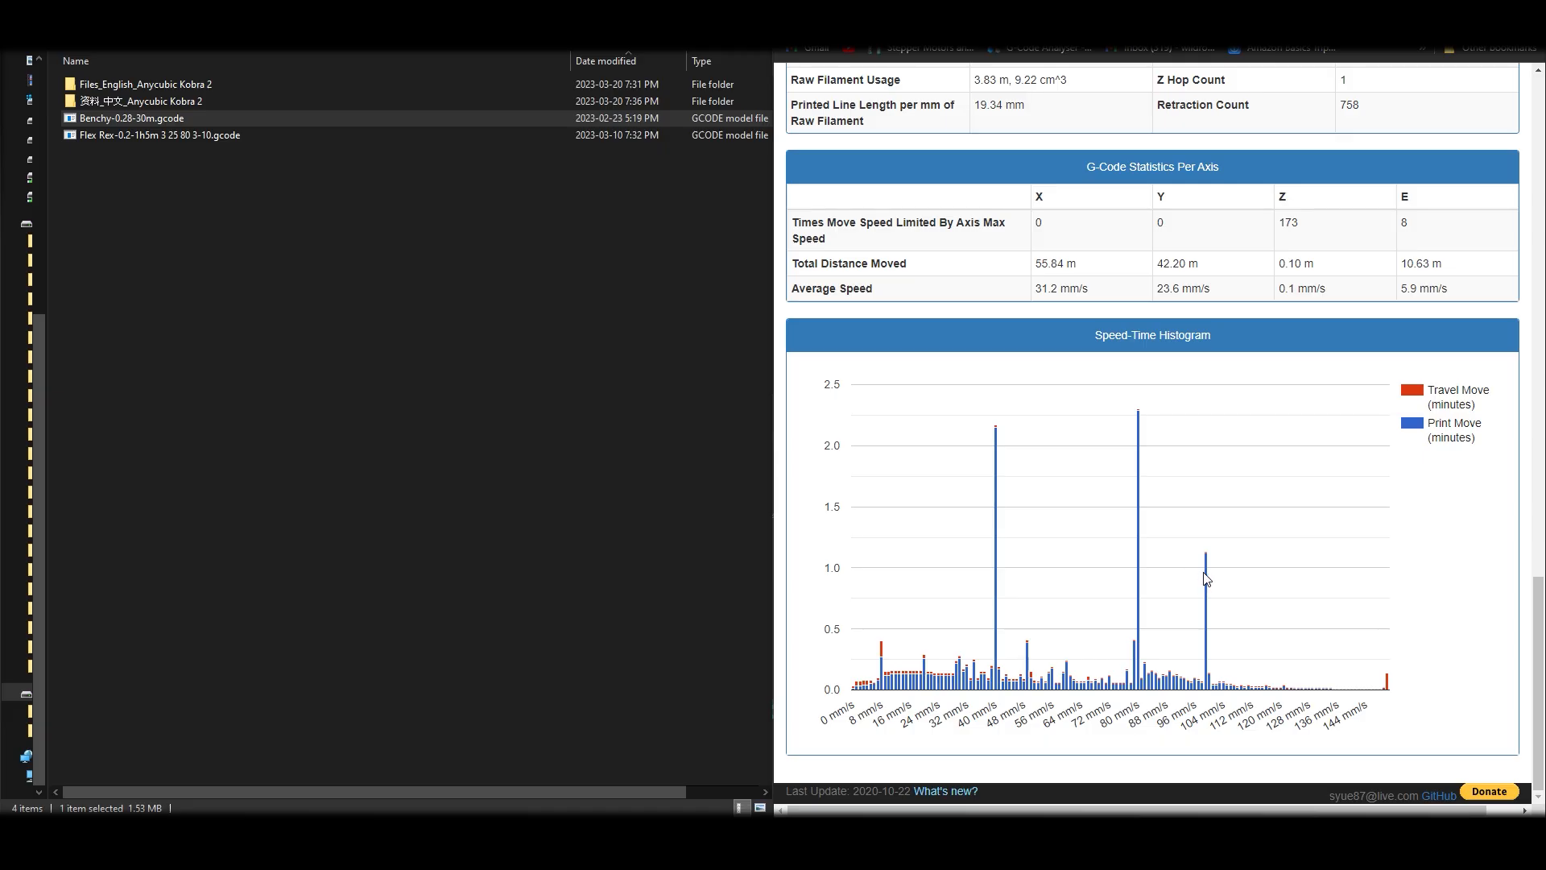
pyautogui.moveTo(1385, 683)
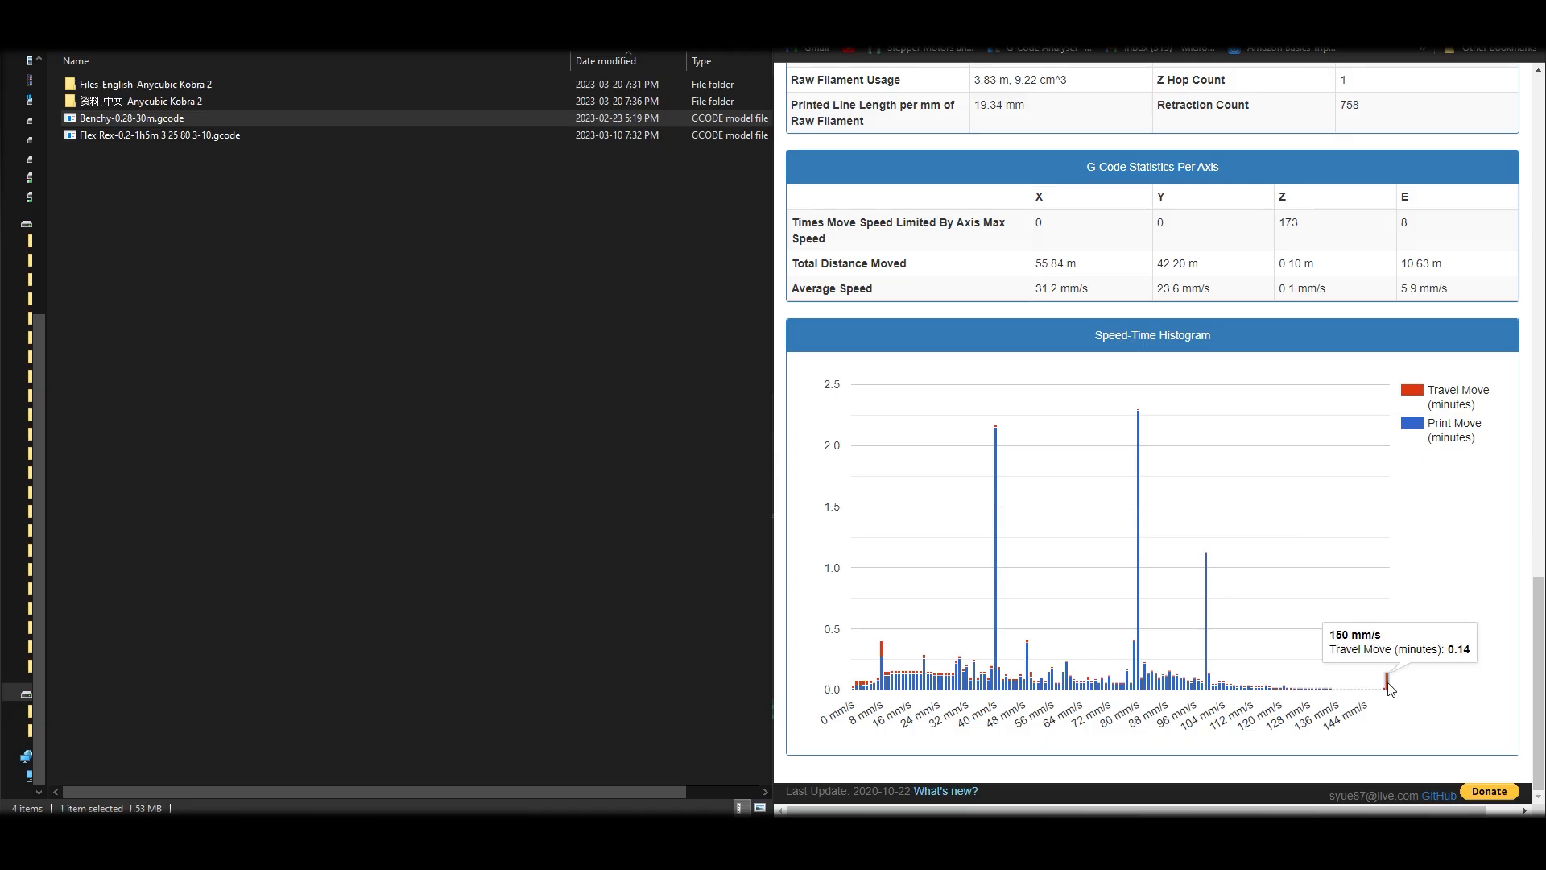
pyautogui.moveTo(1340, 599)
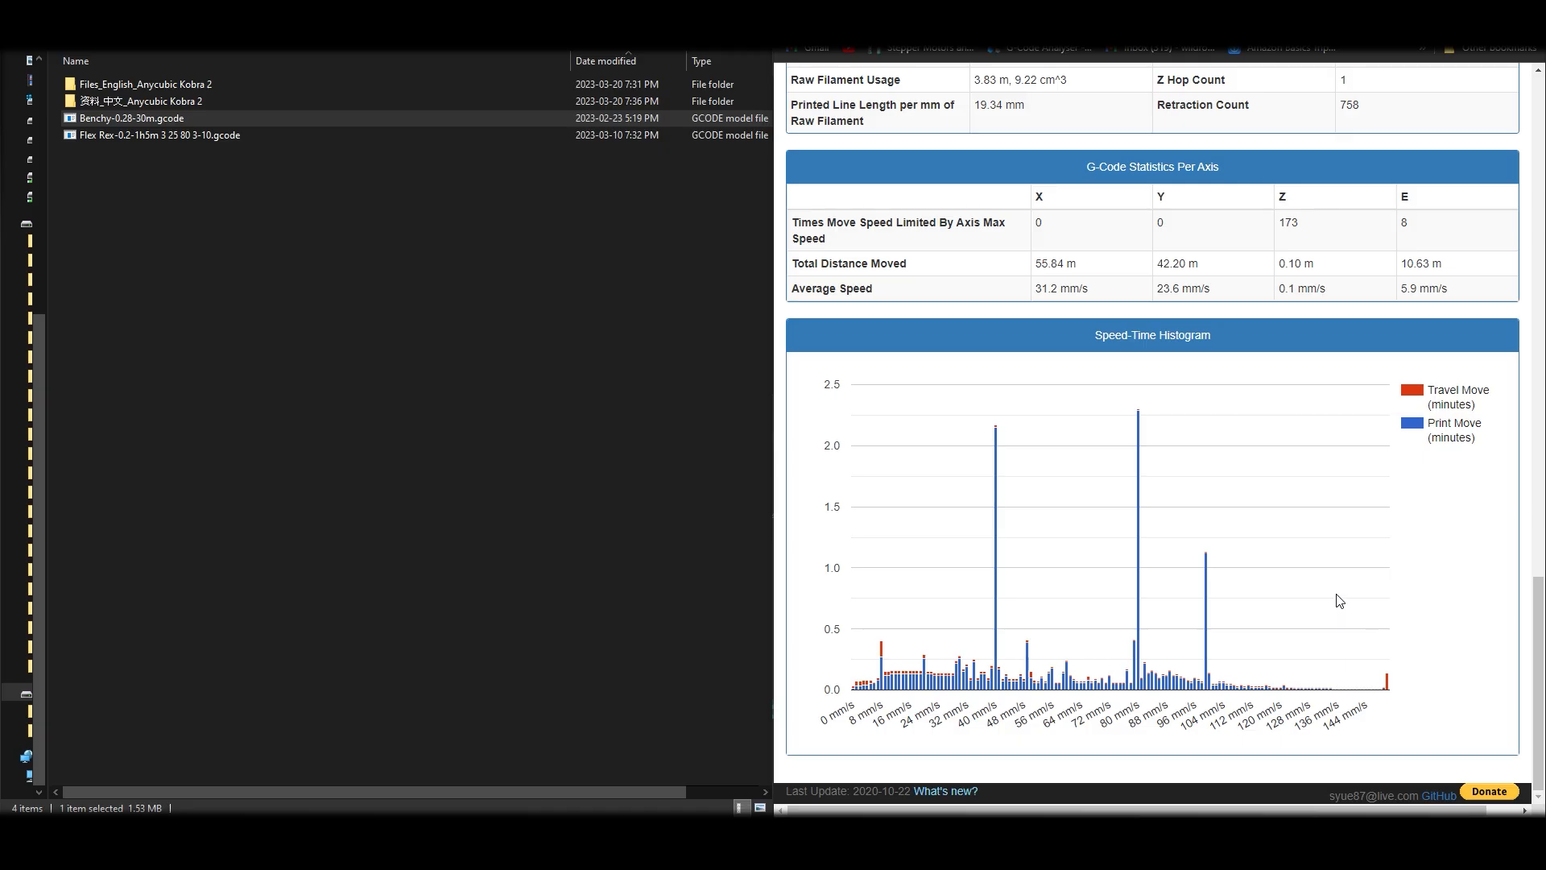
pyautogui.moveTo(1337, 592)
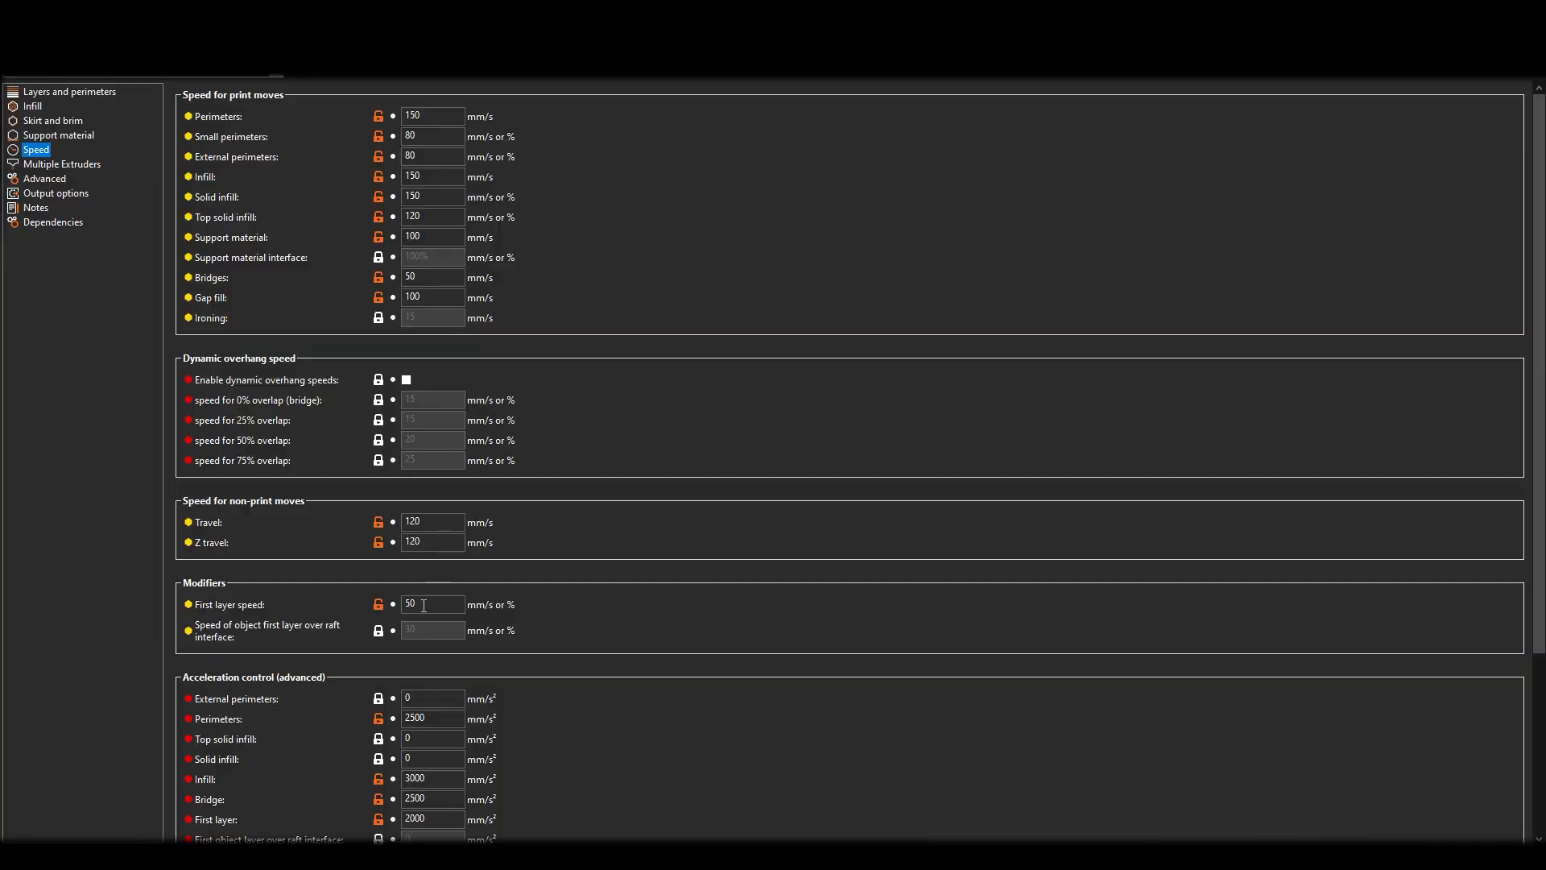
# - Review the maxed speed, 120 mm/s travel and 3000 mm/s² acceleration fields
pyautogui.scroll(-3)
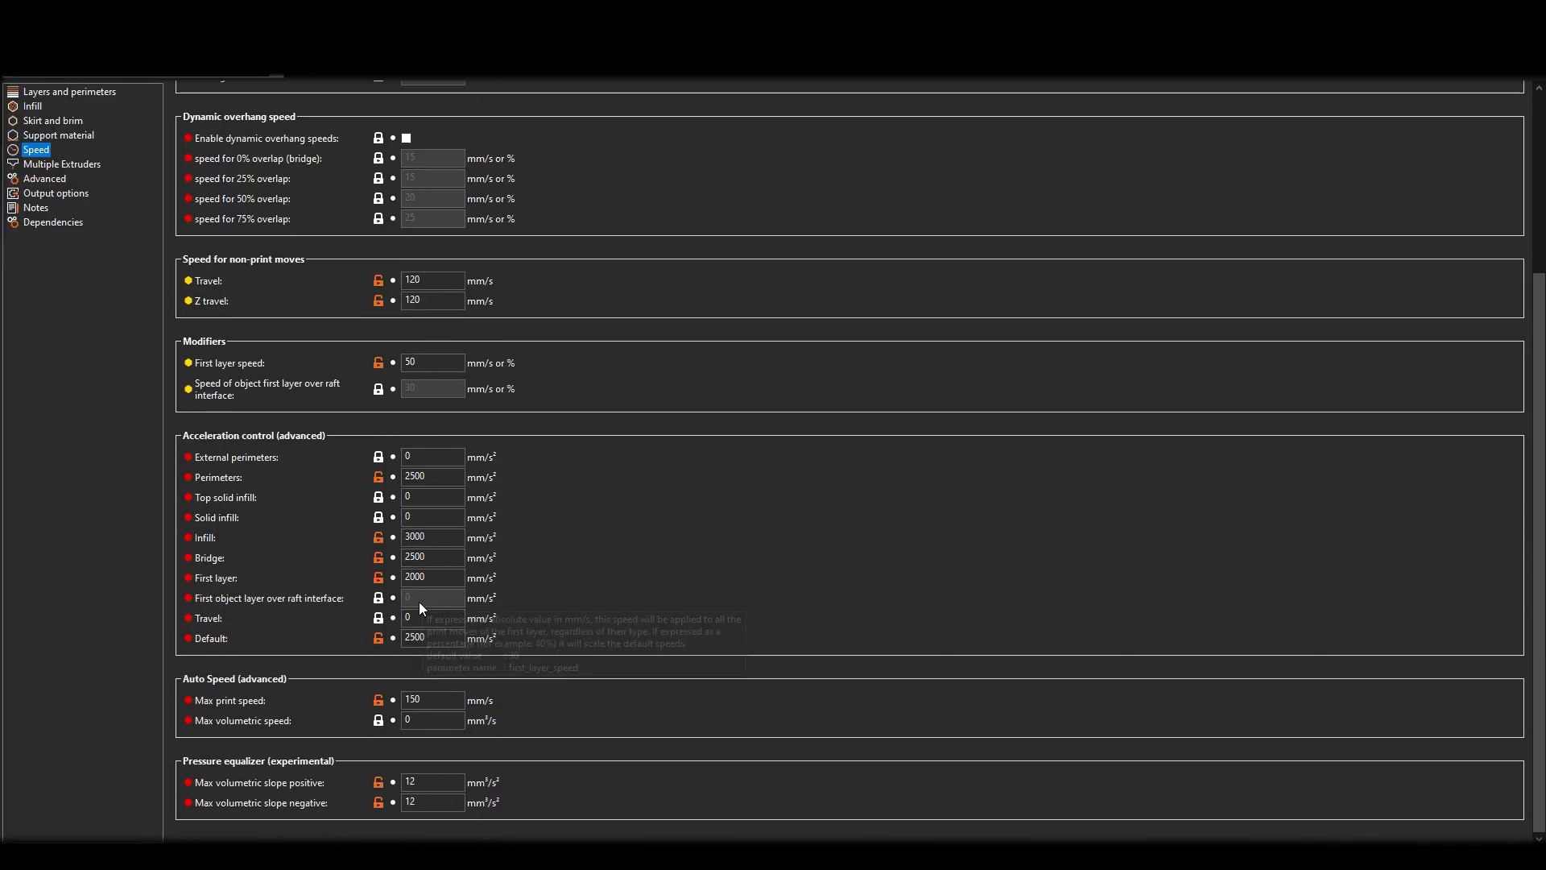
pyautogui.click(432, 720)
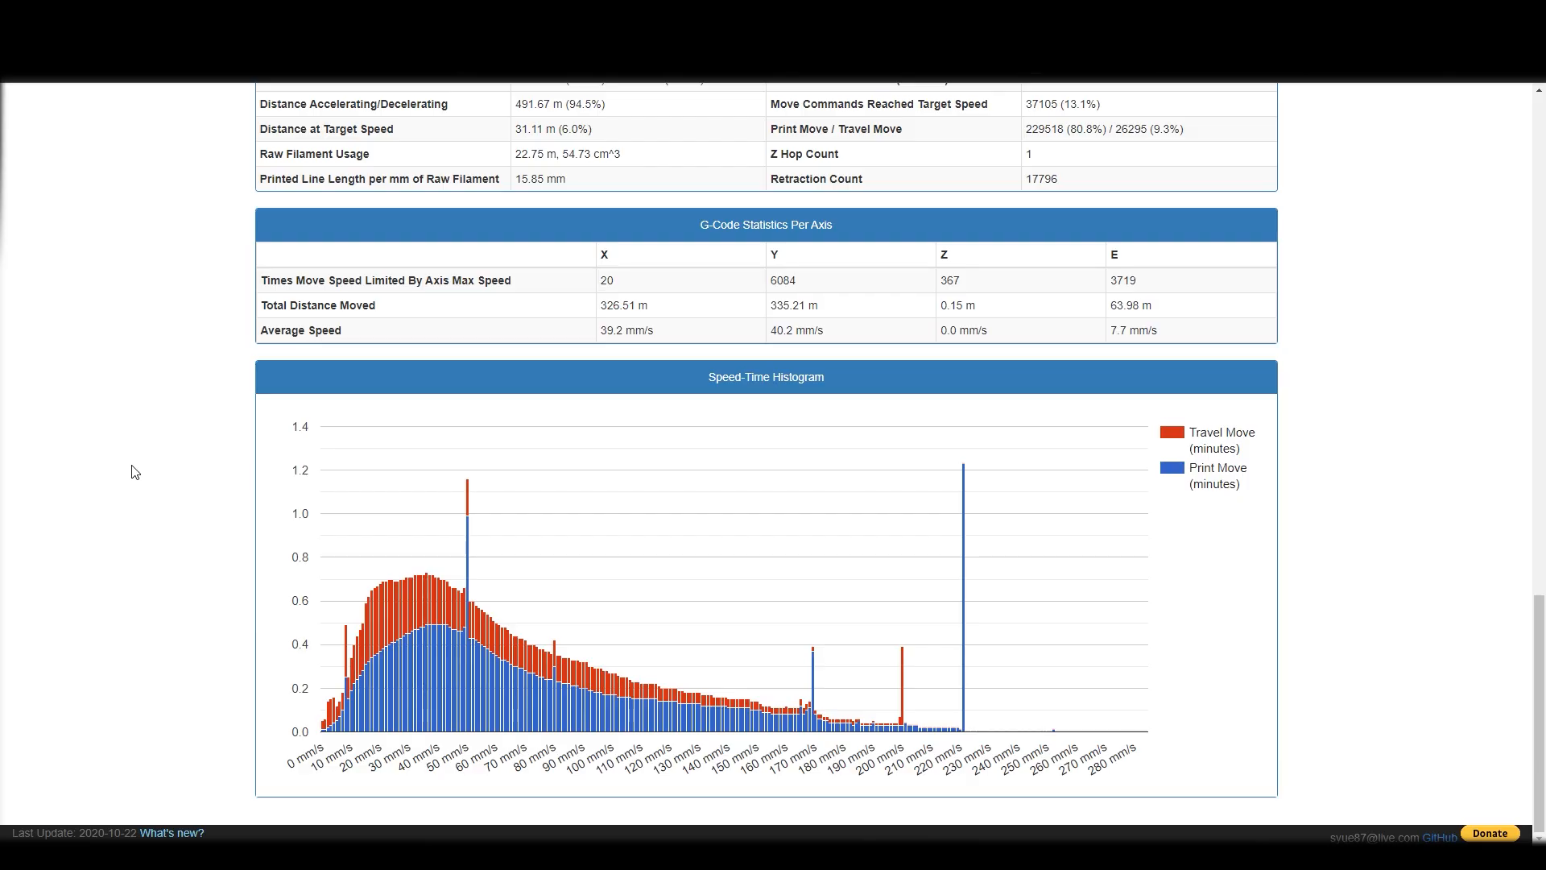
pyautogui.moveTo(403, 679)
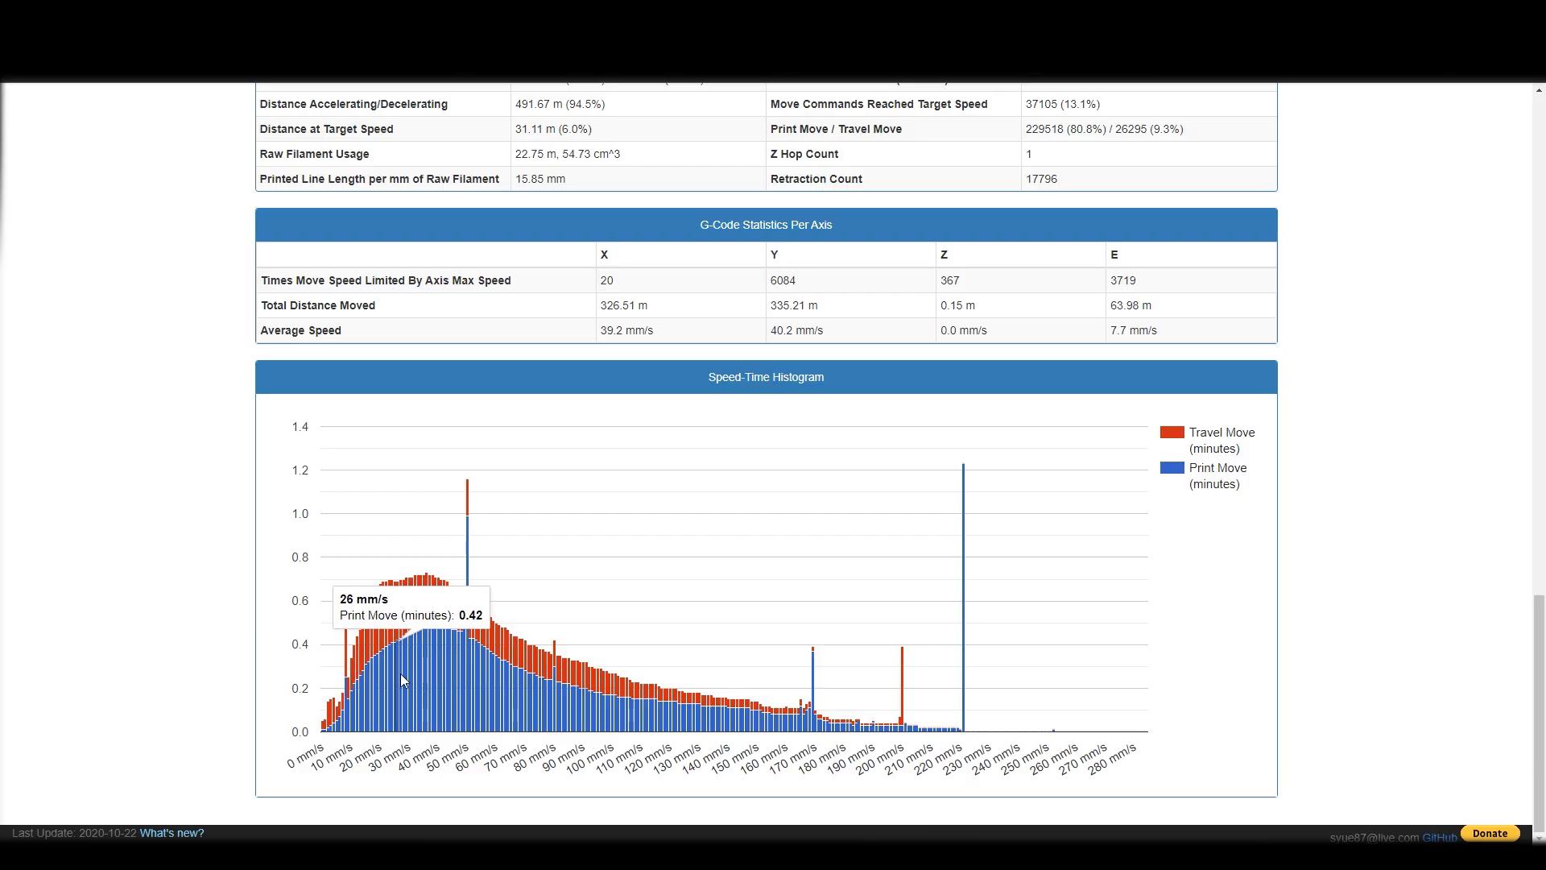
pyautogui.moveTo(718, 726)
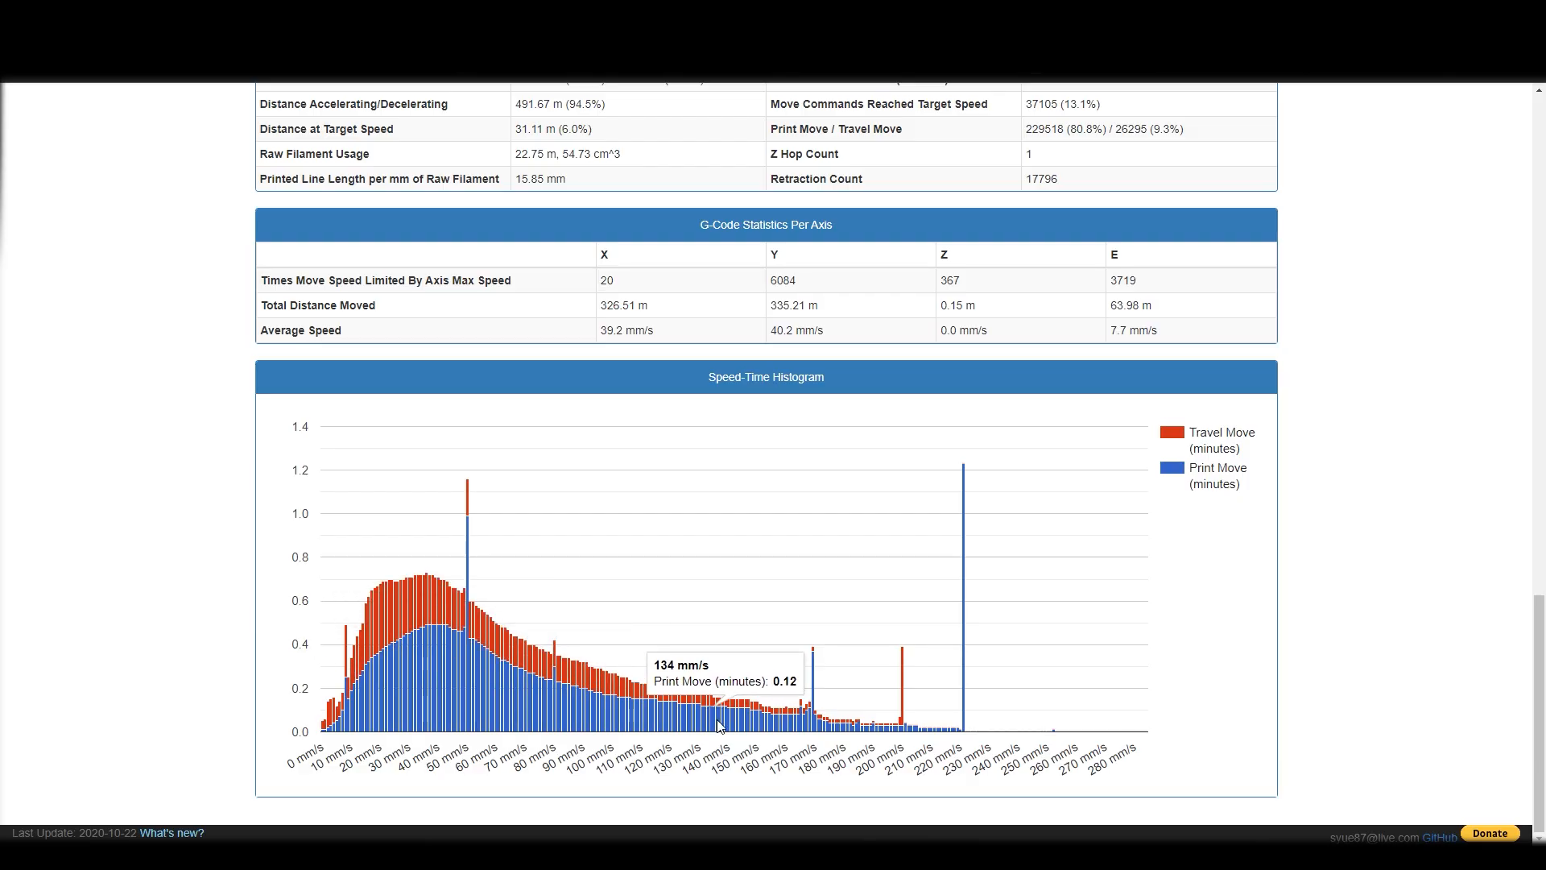
pyautogui.moveTo(966, 725)
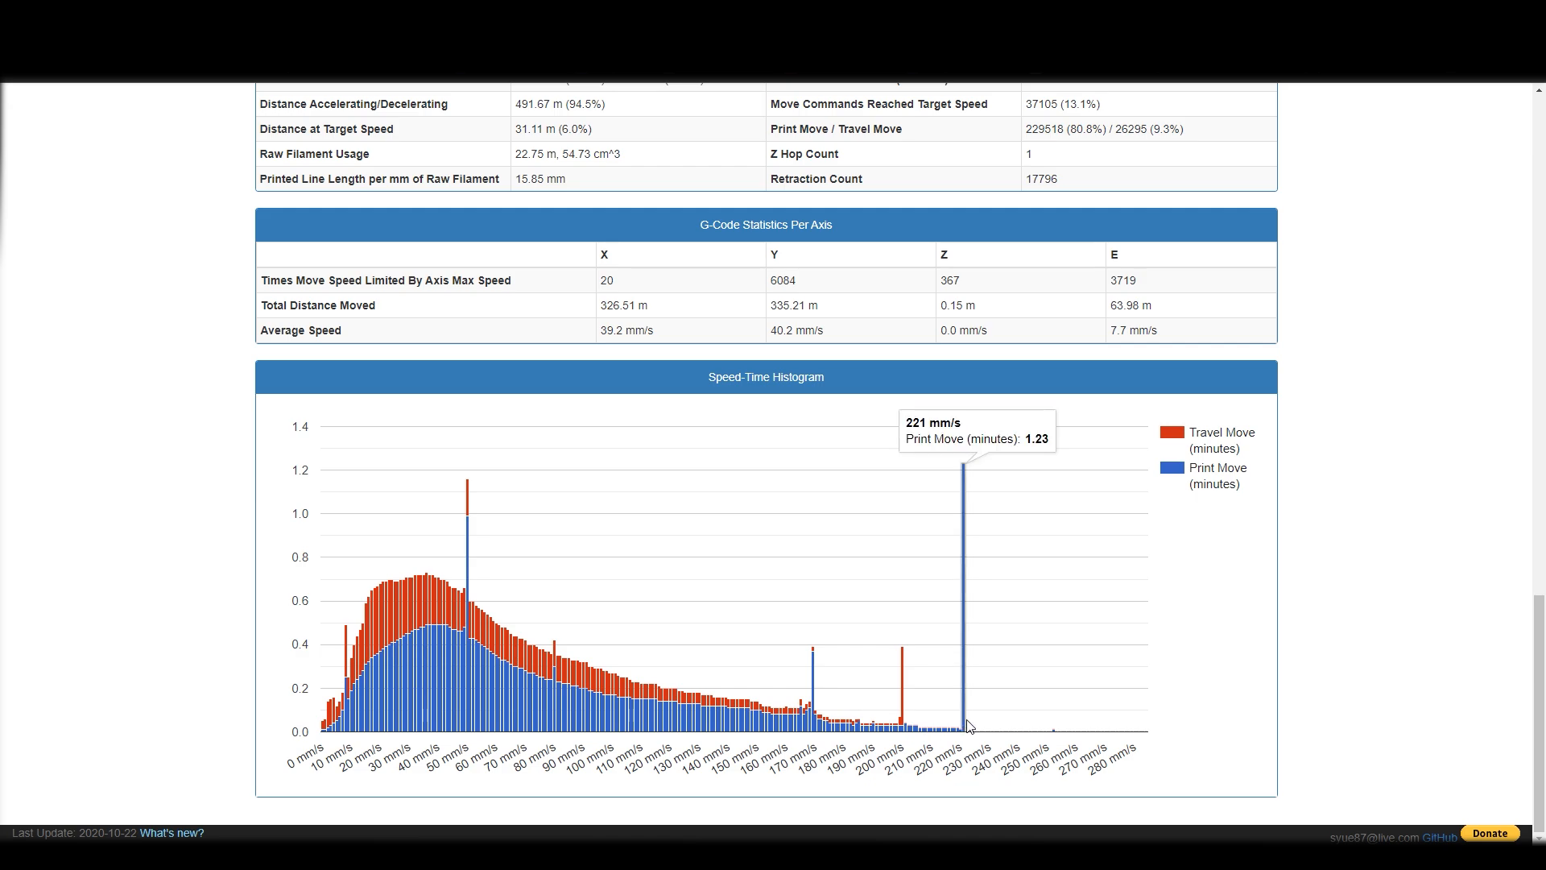